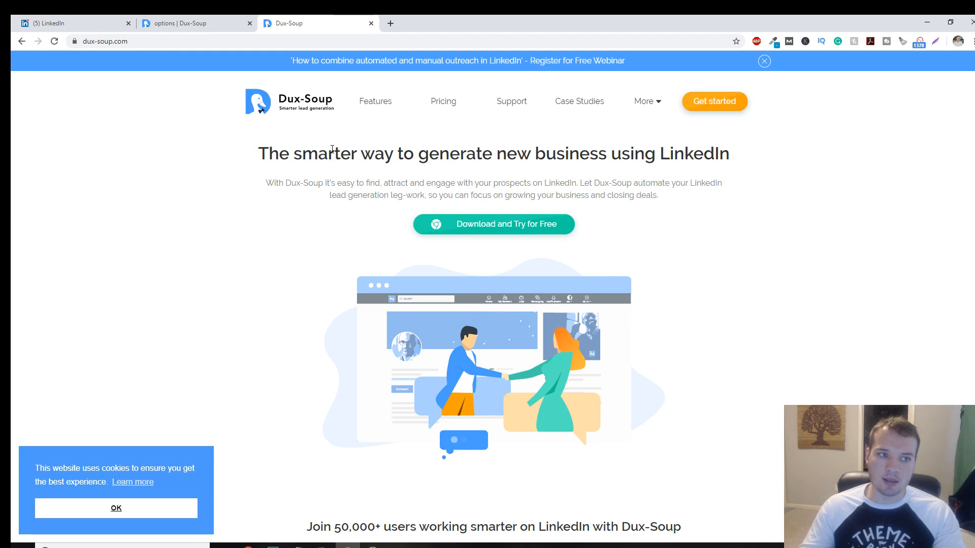
mouse_move(704, 271)
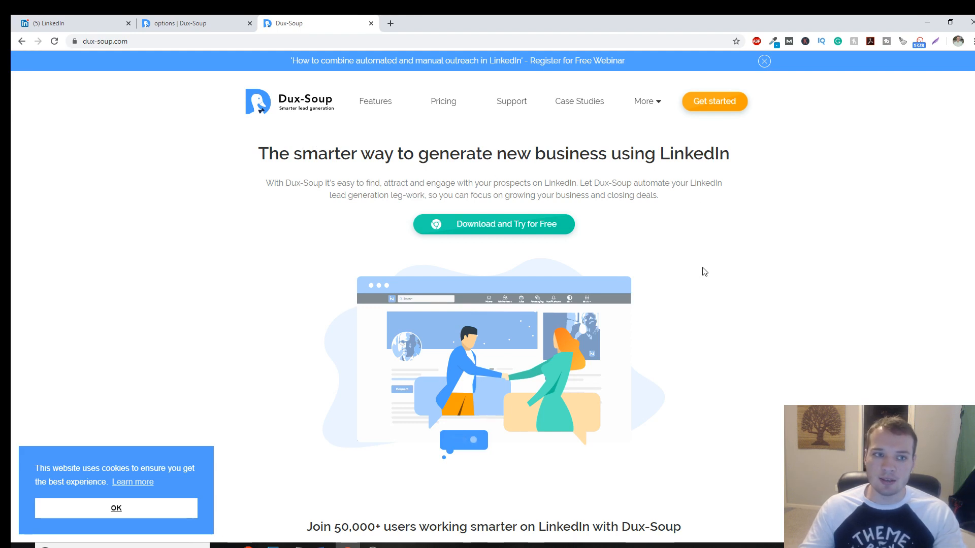
mouse_move(769, 268)
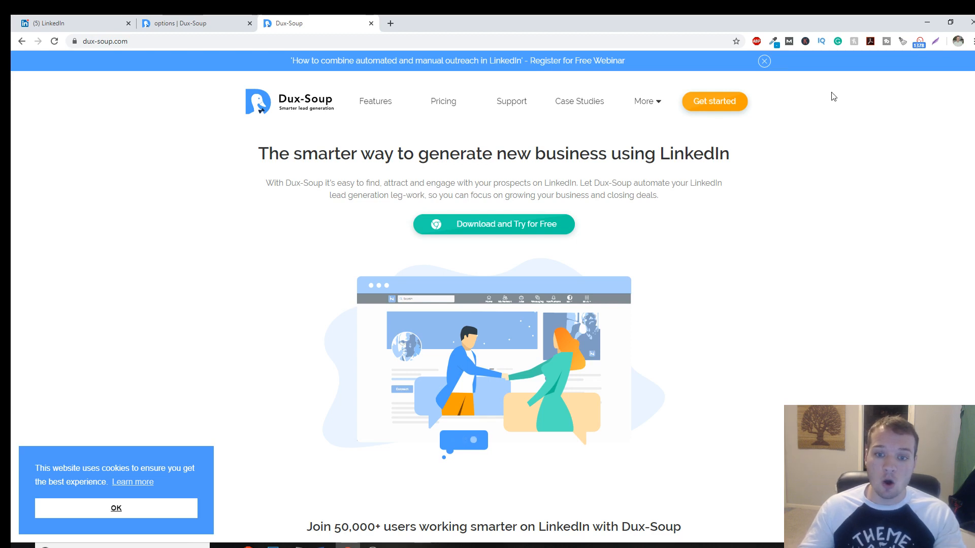
mouse_move(385, 136)
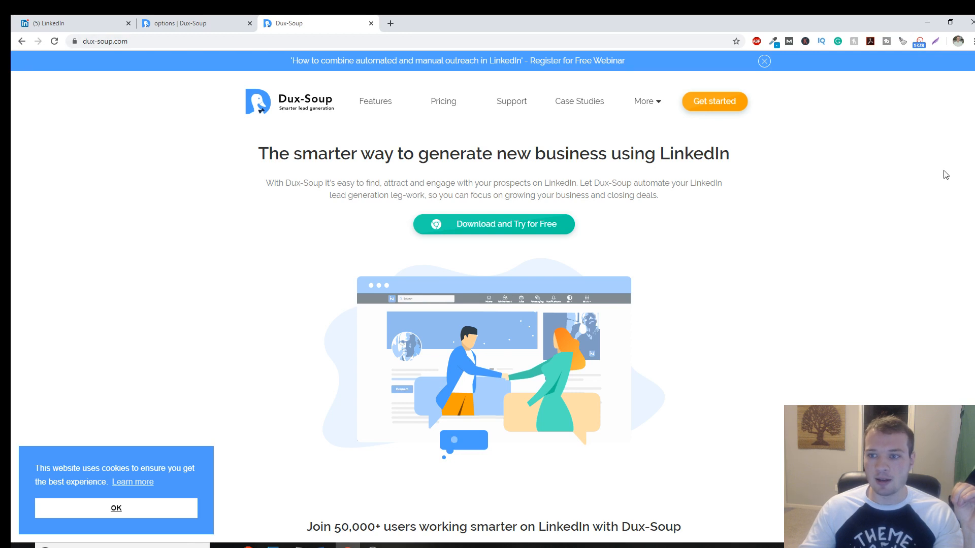
mouse_move(393, 141)
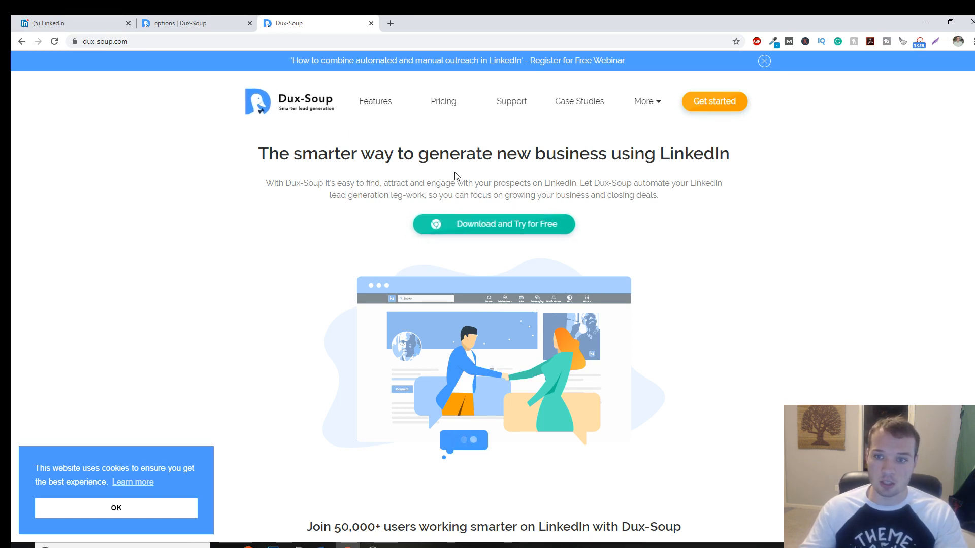
Step: Close the dux-soup.com tab and browse the Actions settings on the Dux-Soup options page
left_click(192, 23)
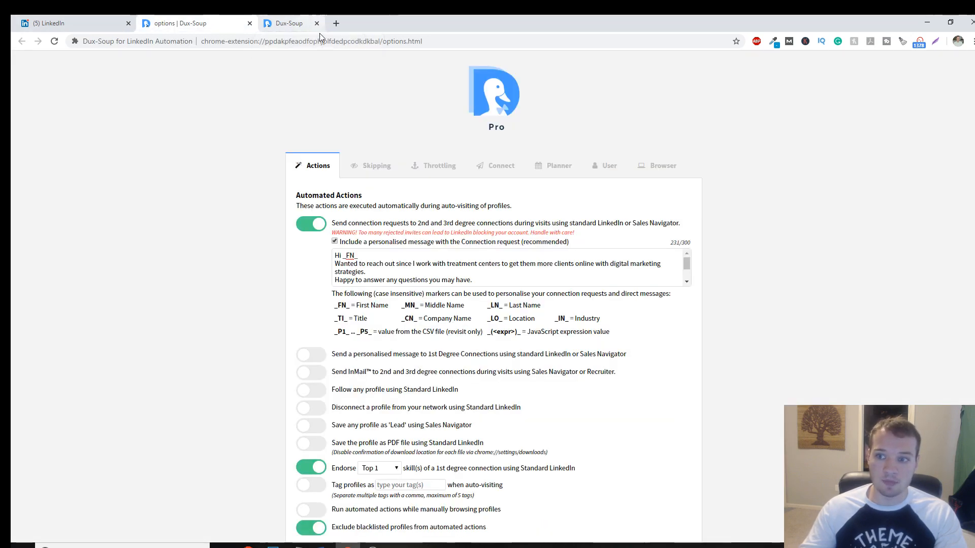
left_click(316, 23)
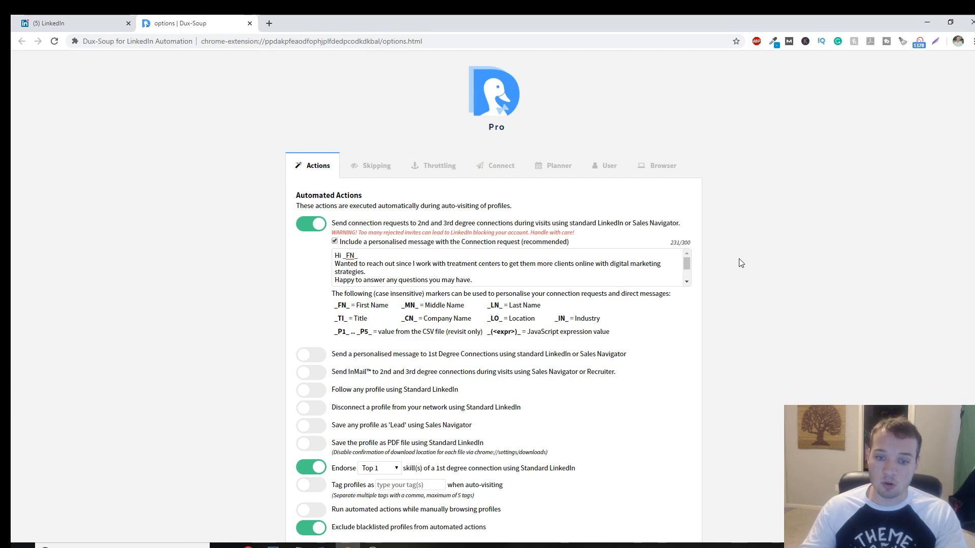
scroll("down", 3)
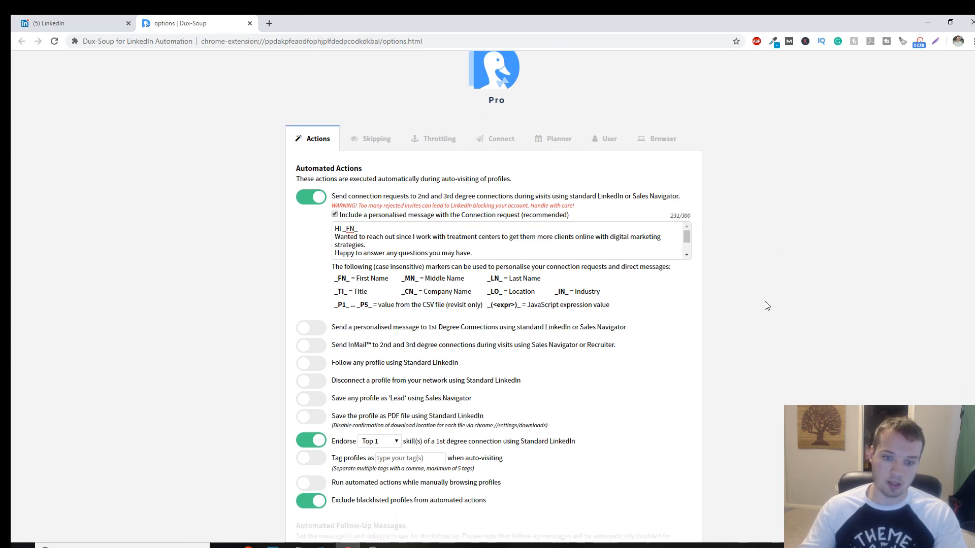
Step: Open the Dux-Soup panel over the LinkedIn feed and select text in the custom connection message
left_click(69, 23)
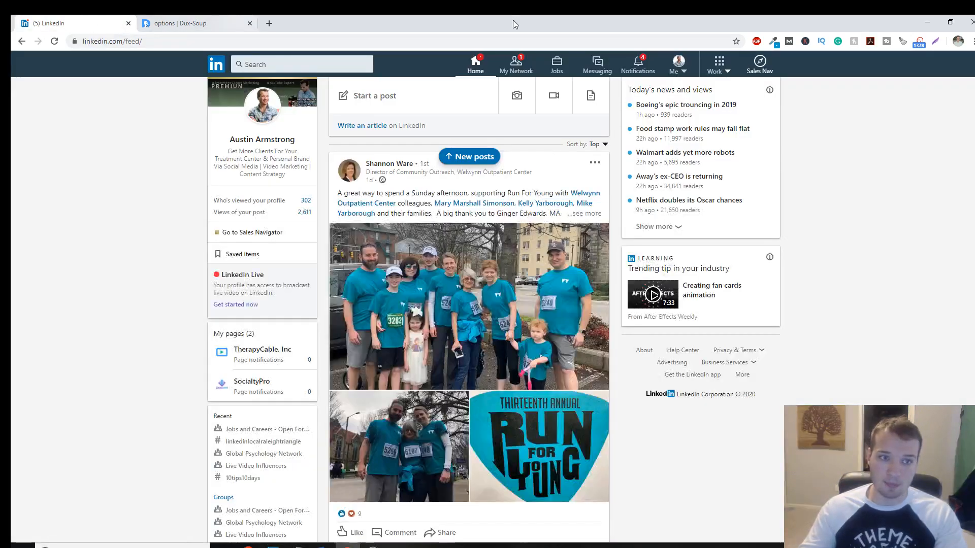
mouse_move(920, 41)
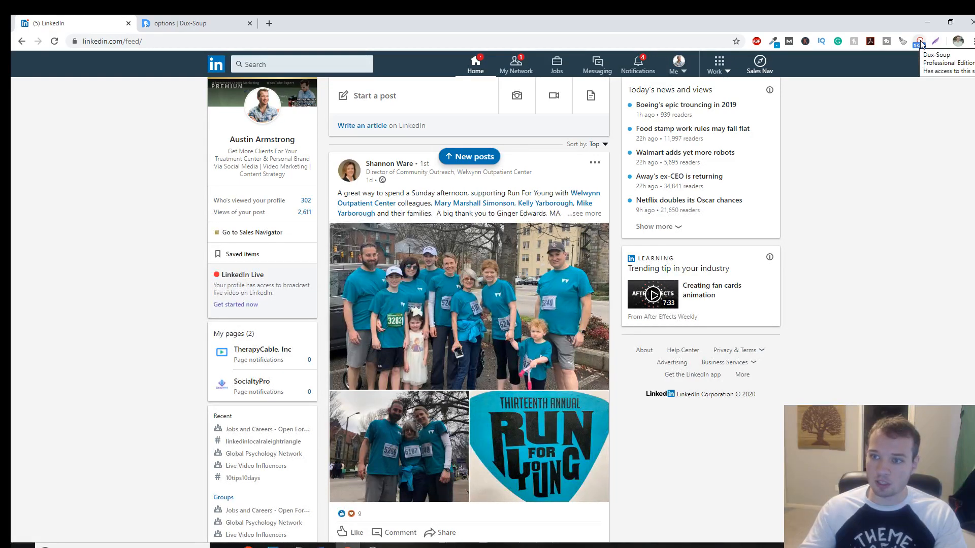
left_click(920, 41)
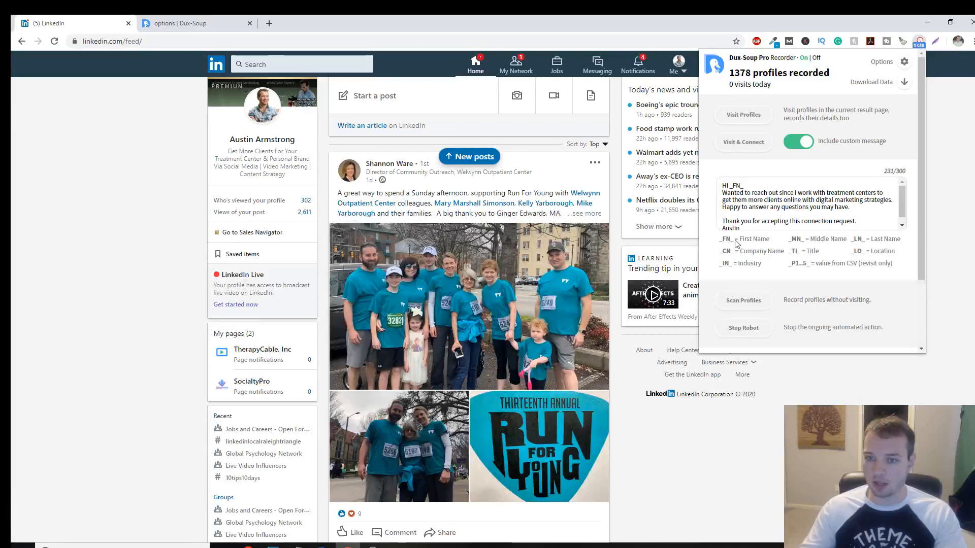
double_click(728, 185)
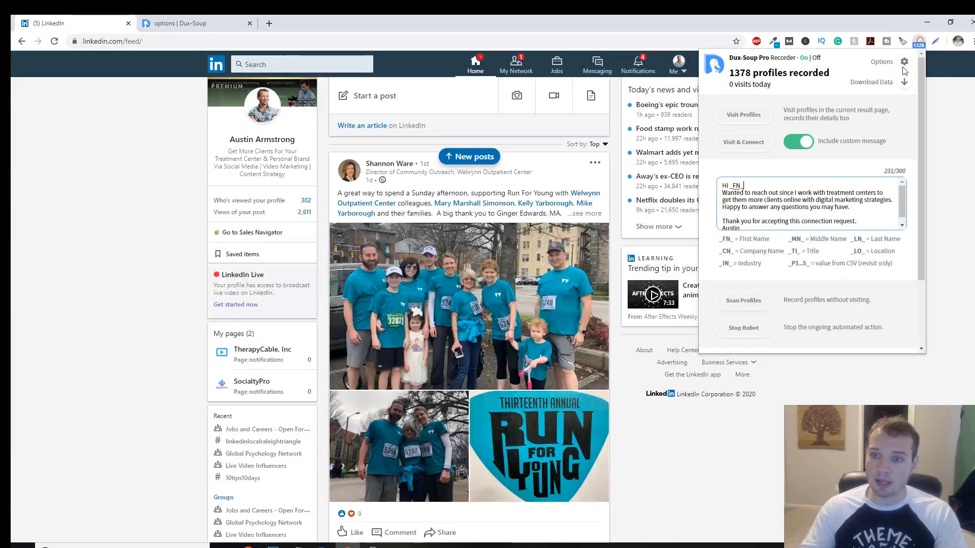
mouse_move(861, 188)
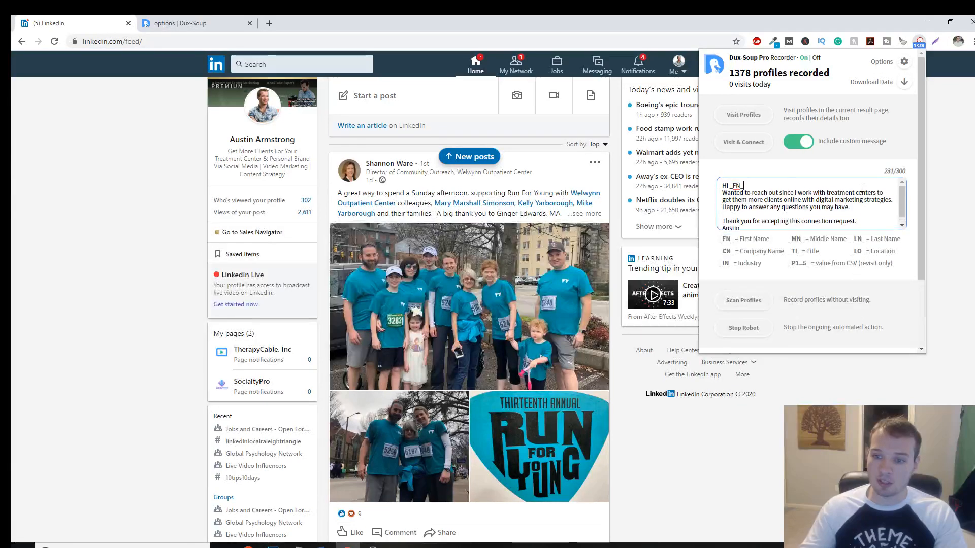
Step: Scroll through the Dux-Soup Actions tab to review the personalised connection request message
left_click(186, 23)
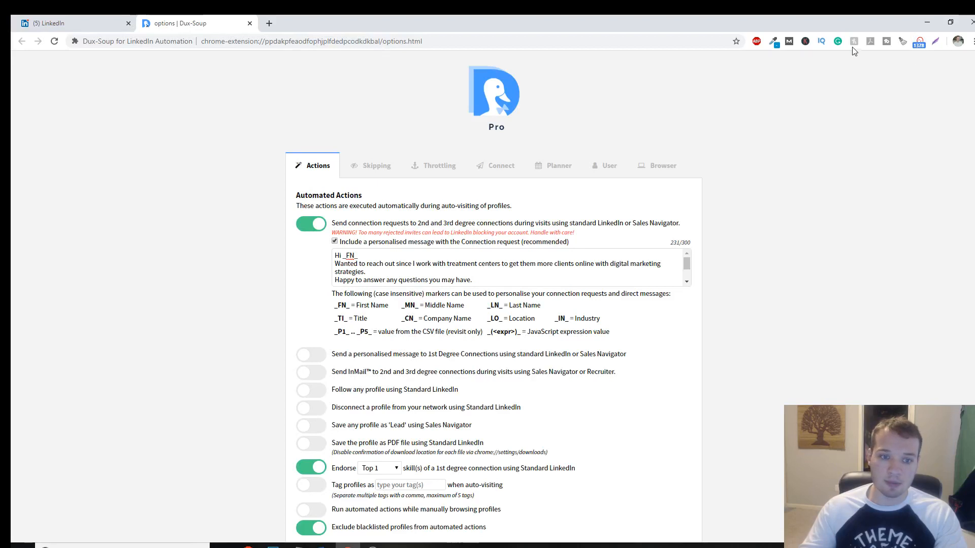
scroll("down", 3)
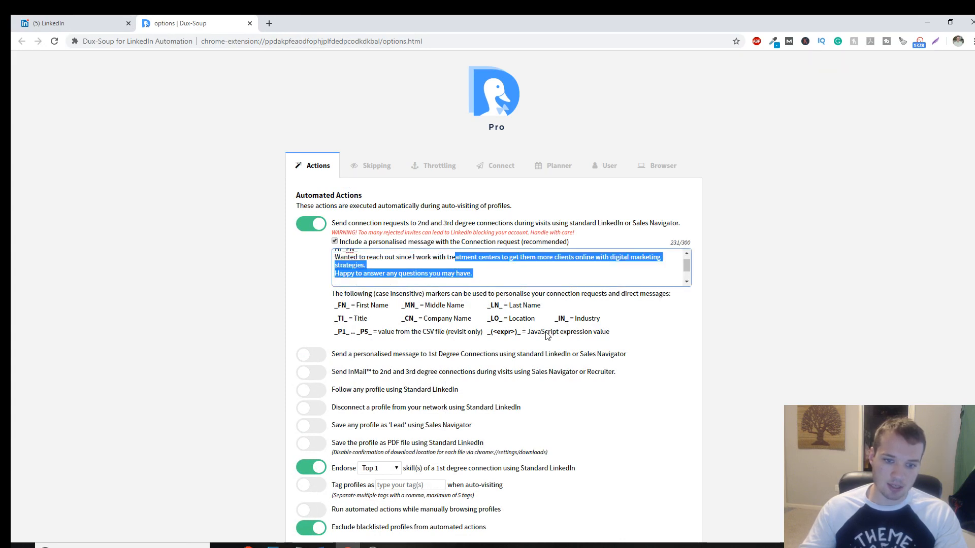
scroll("down", 3)
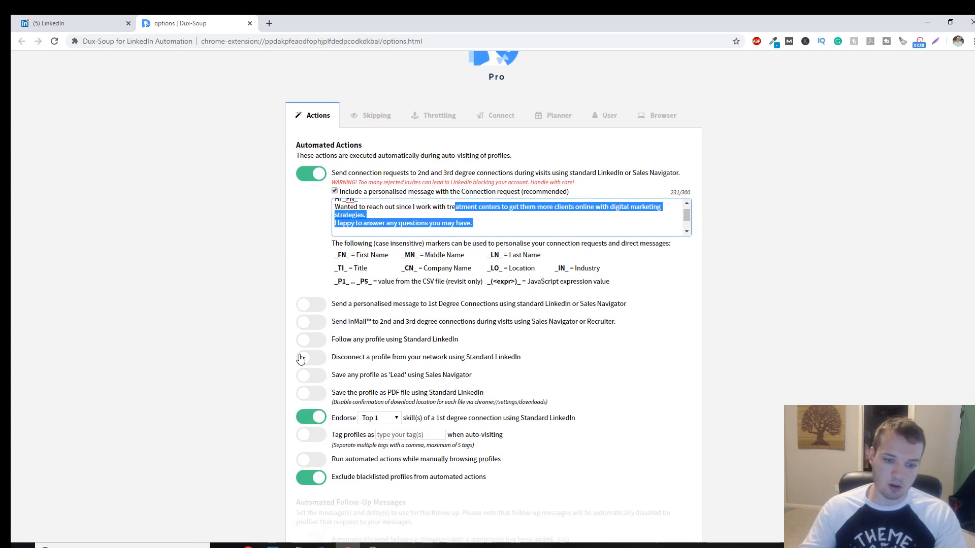
scroll("down", 3)
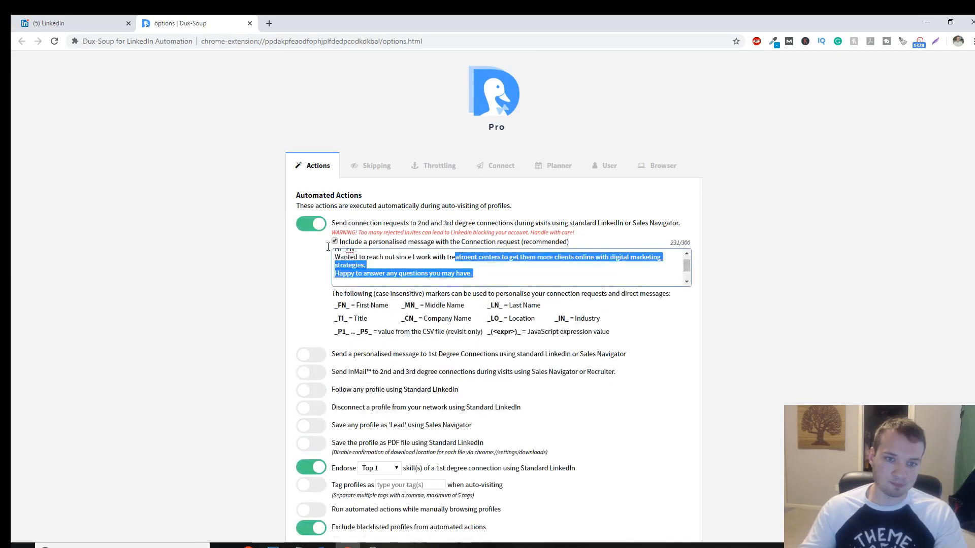
Step: Open the Skipping tab showing blank-photo profiles set to be skipped
left_click(376, 166)
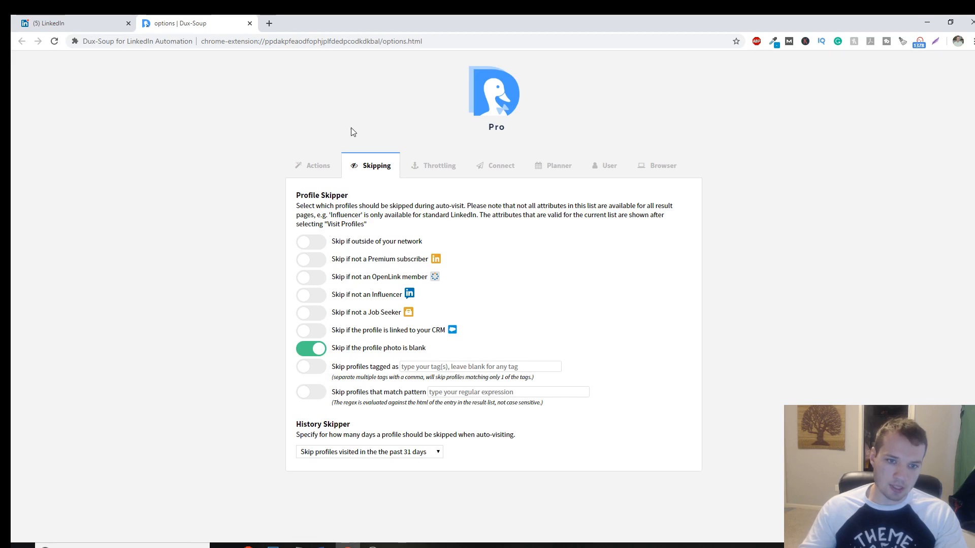
mouse_move(294, 365)
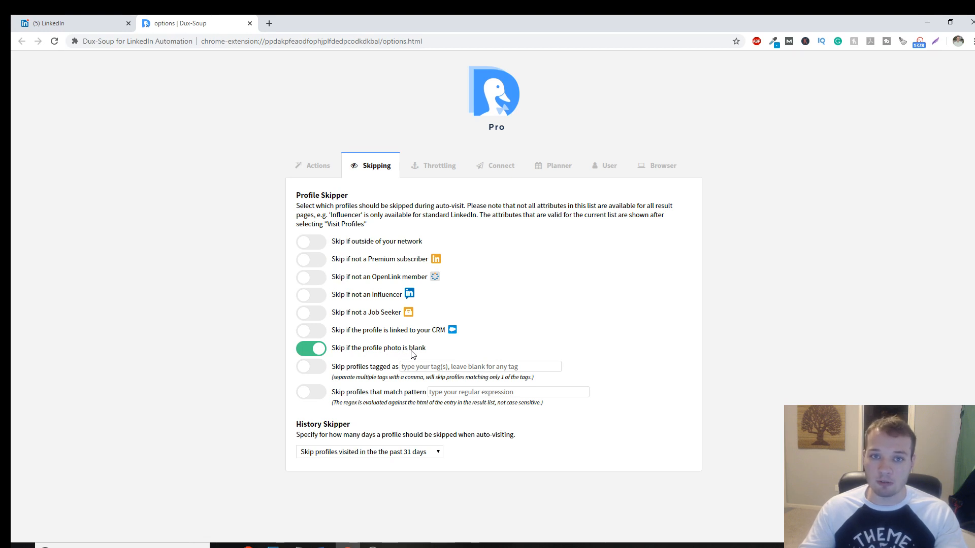
mouse_move(577, 371)
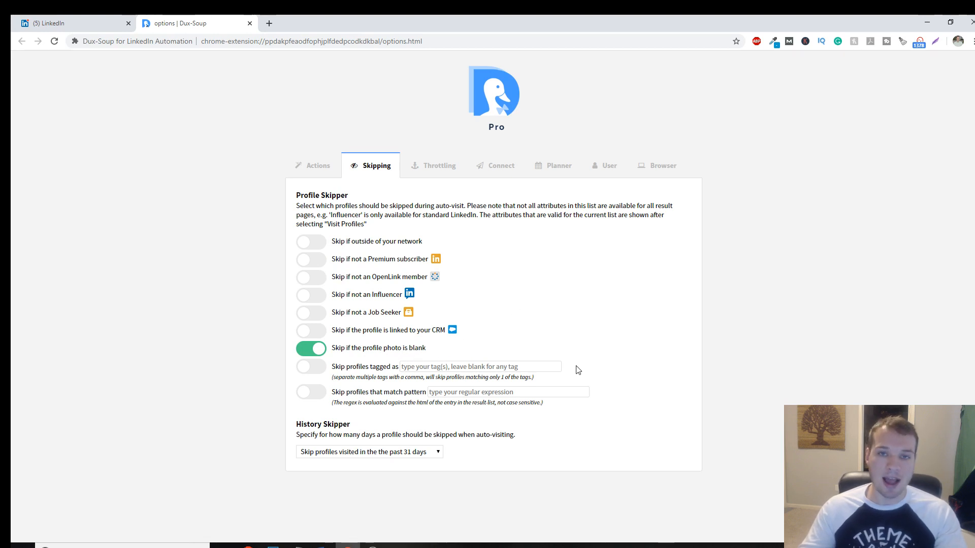
mouse_move(564, 338)
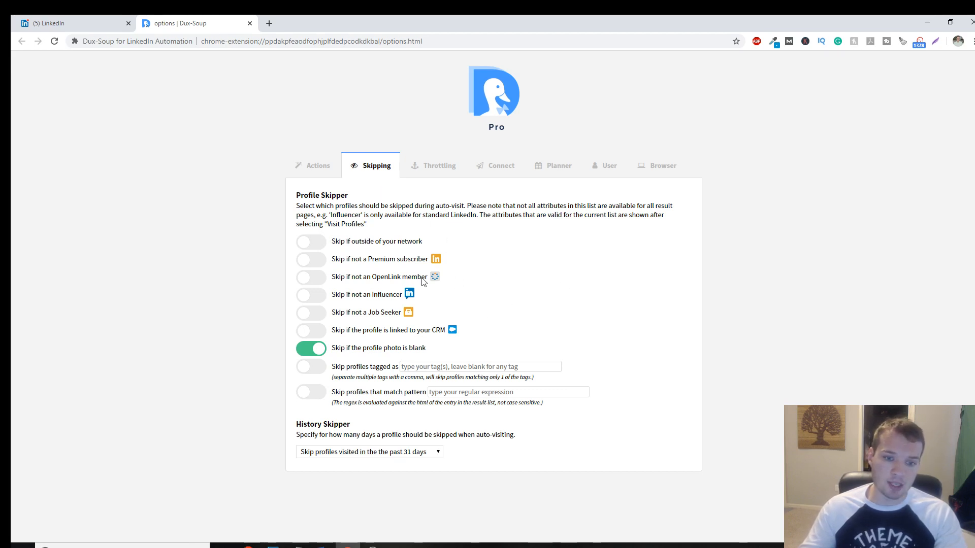
mouse_move(422, 285)
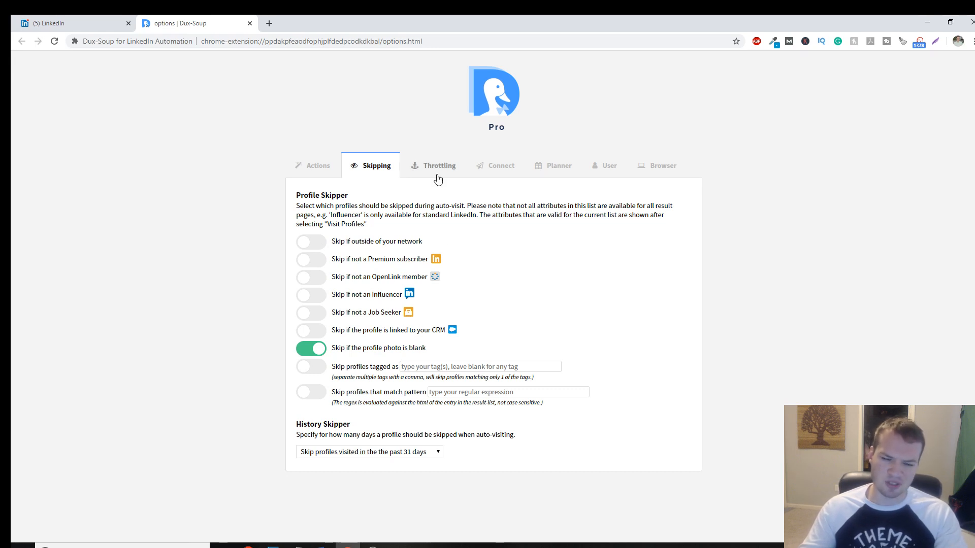
Step: On Throttling, unlock daily limits, keep random visiting speed, and set connection requests to 300/day
left_click(438, 166)
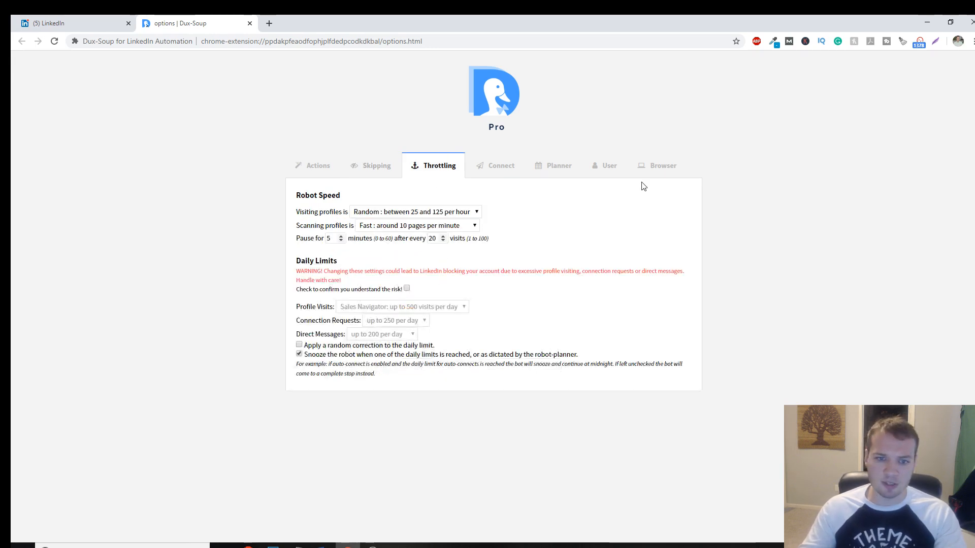
mouse_move(545, 205)
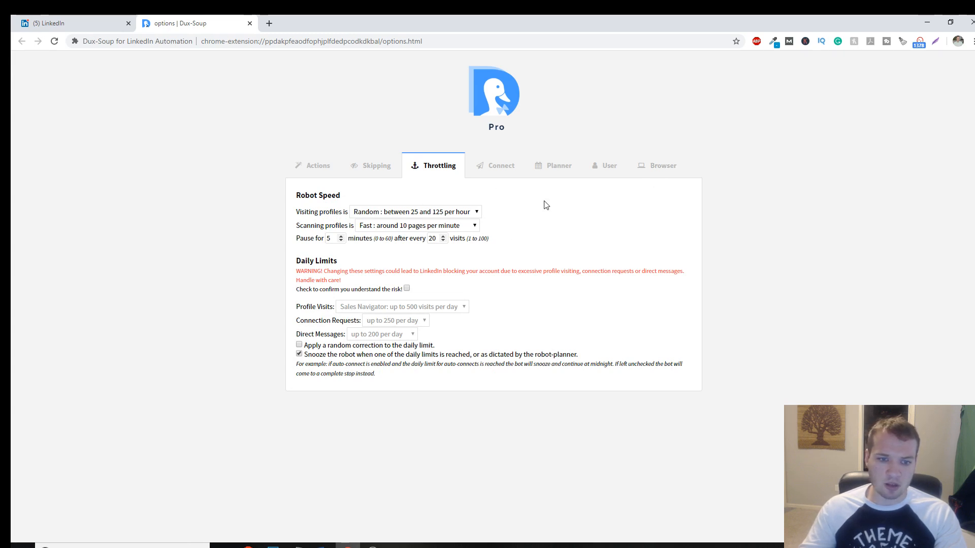
left_click(407, 289)
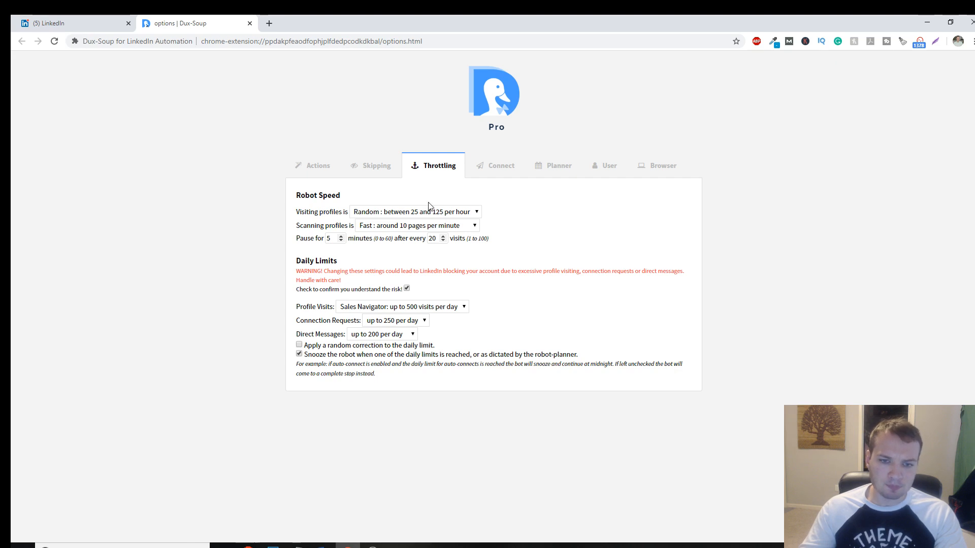
mouse_move(427, 197)
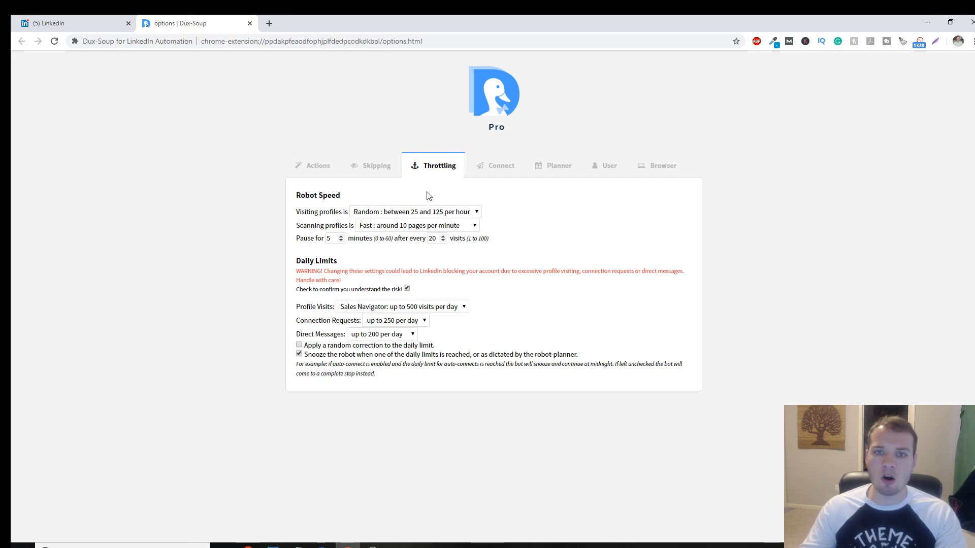
mouse_move(479, 238)
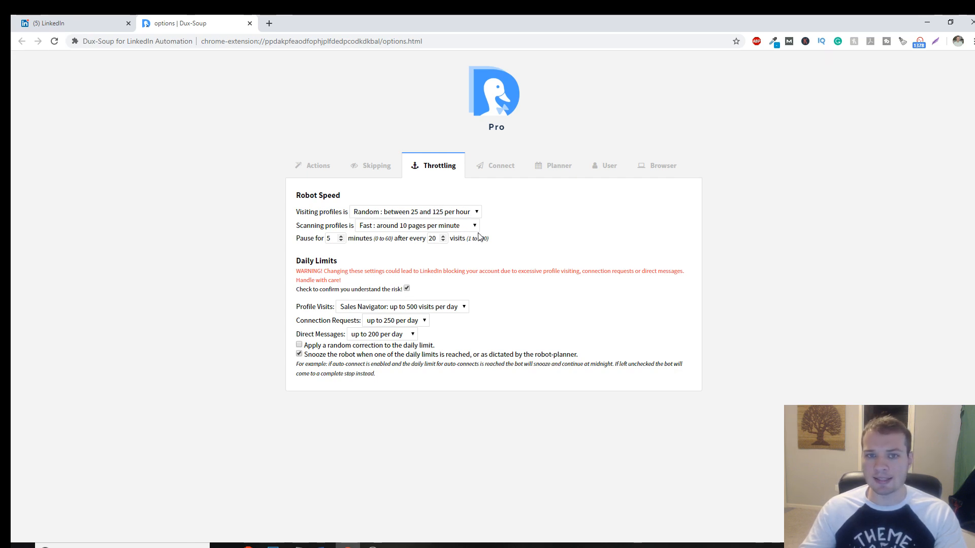
mouse_move(532, 228)
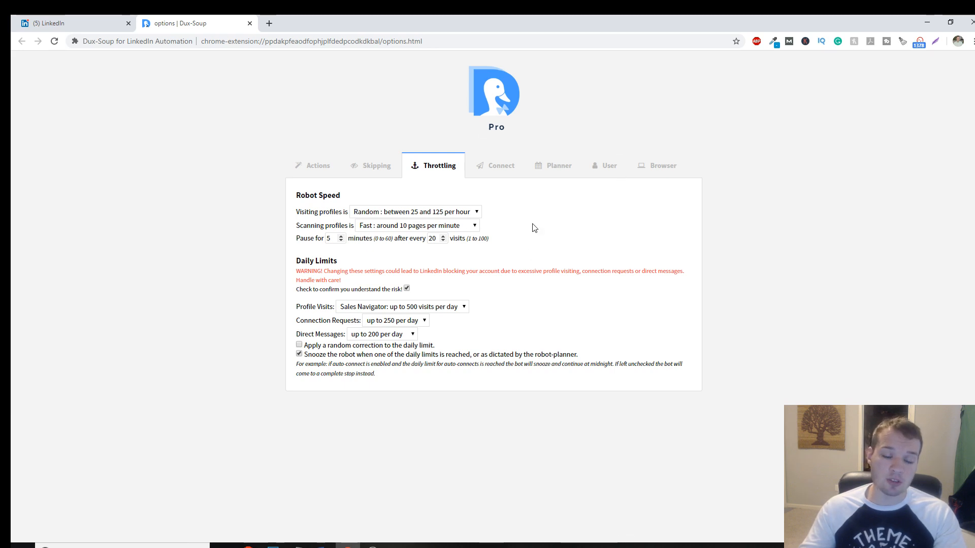
mouse_move(612, 263)
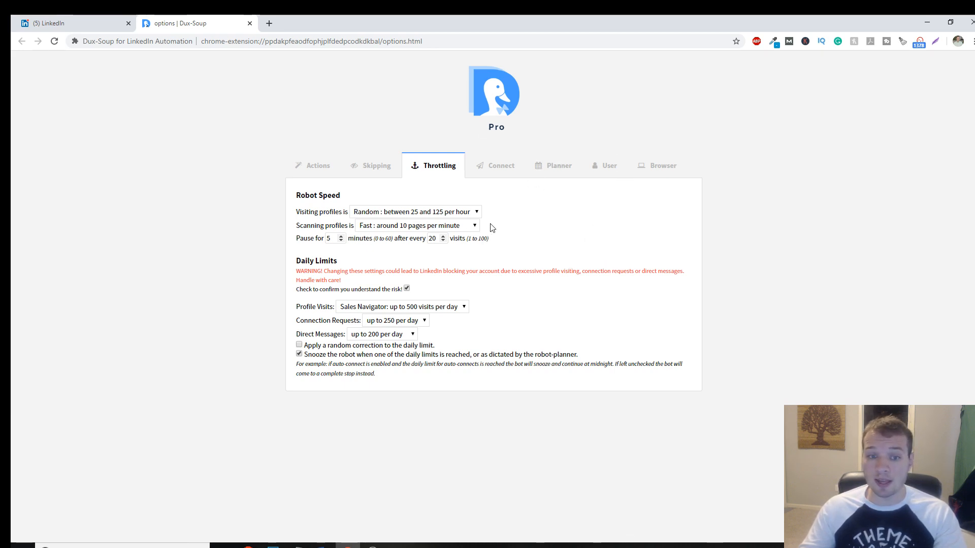
left_click(414, 212)
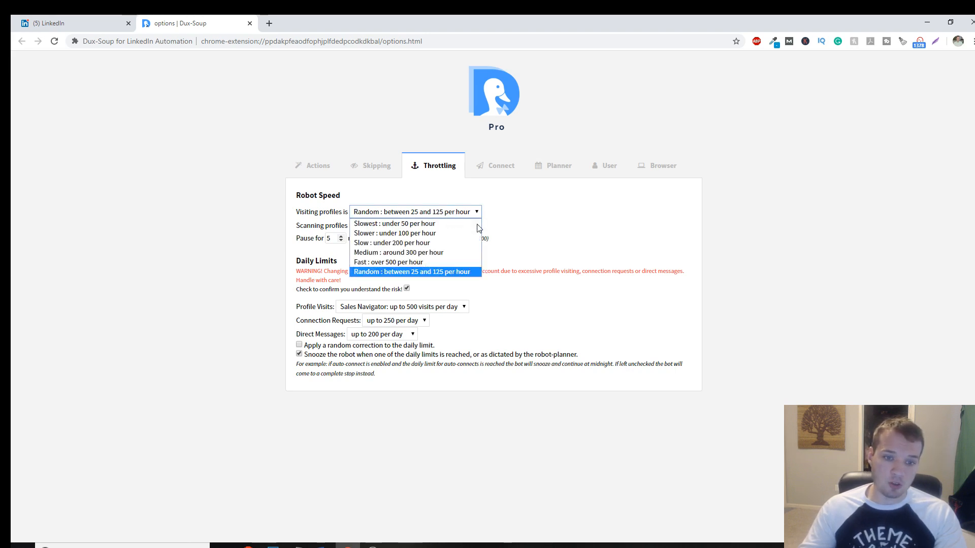
left_click(415, 211)
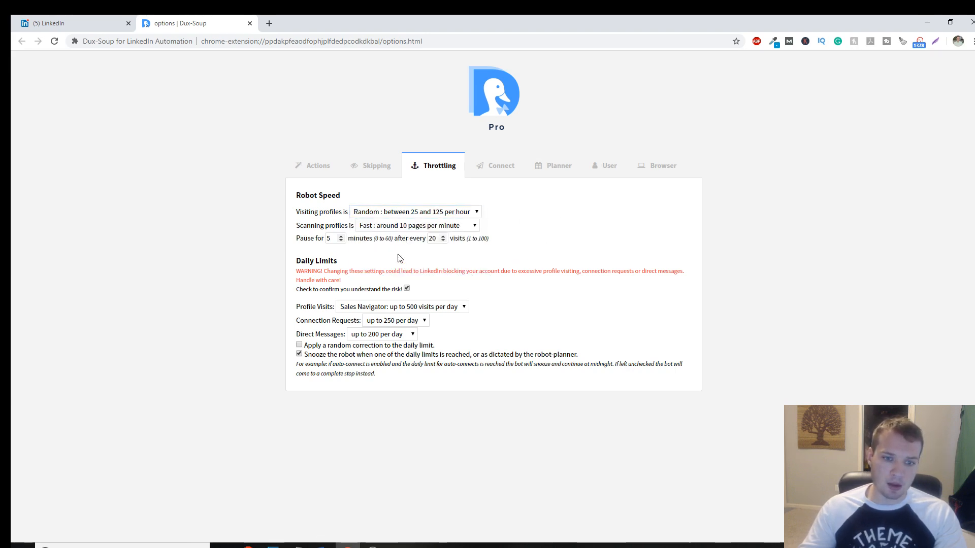
mouse_move(178, 111)
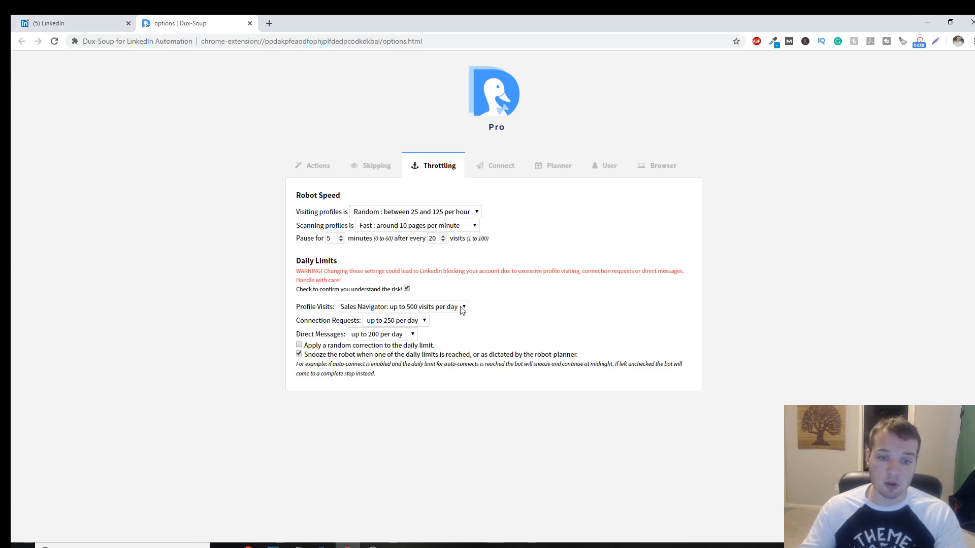
mouse_move(486, 266)
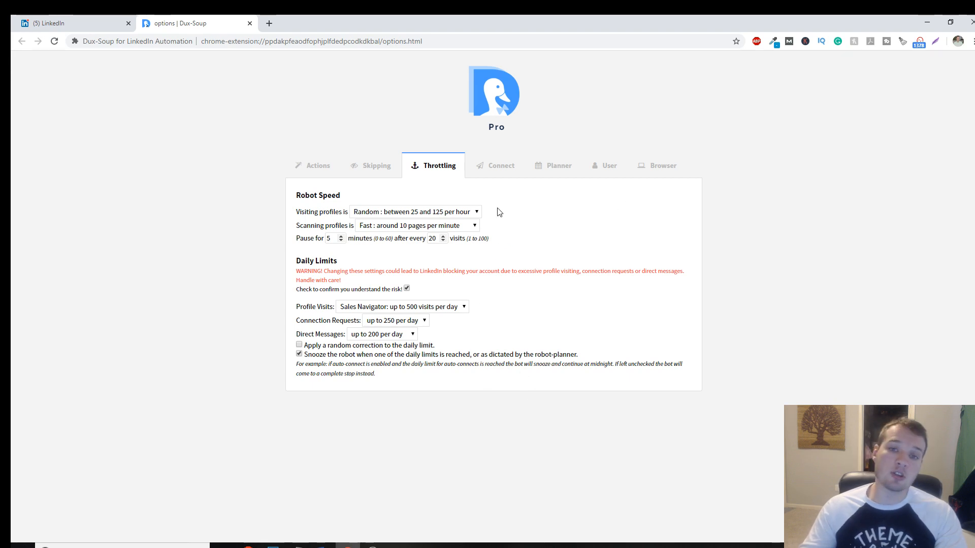
mouse_move(455, 252)
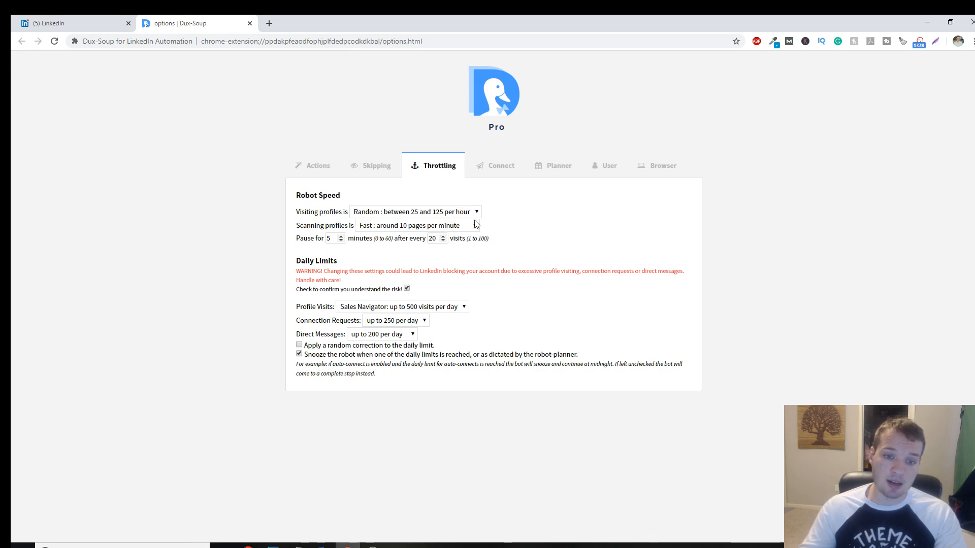
mouse_move(446, 311)
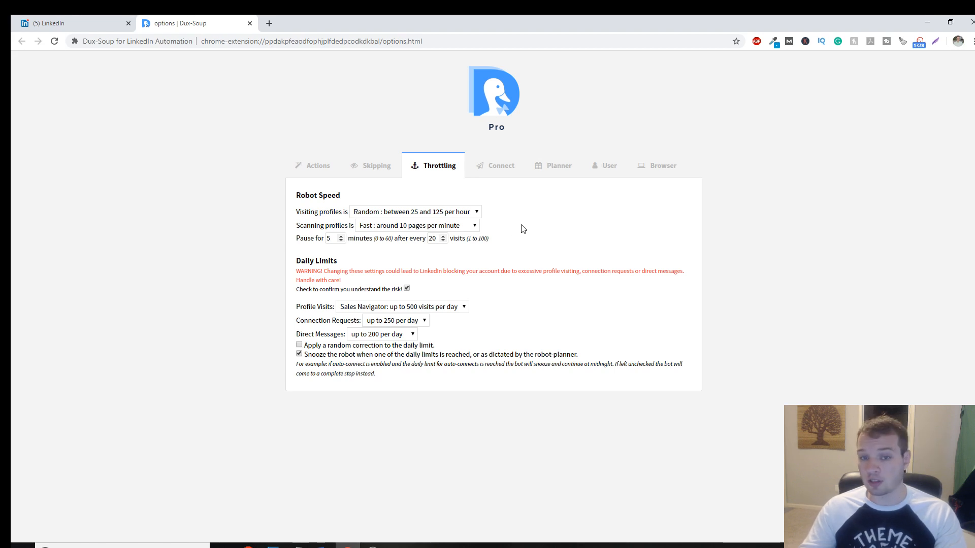
mouse_move(528, 250)
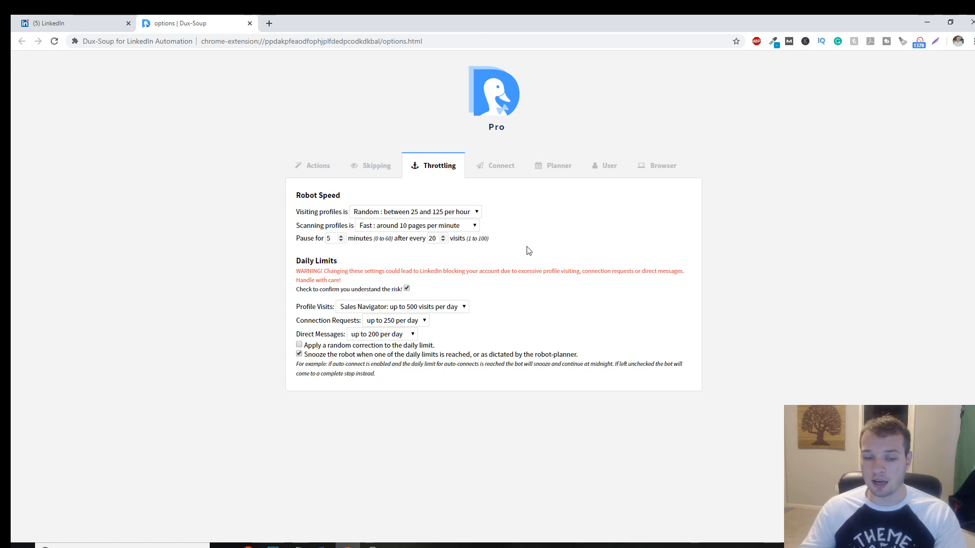
mouse_move(649, 241)
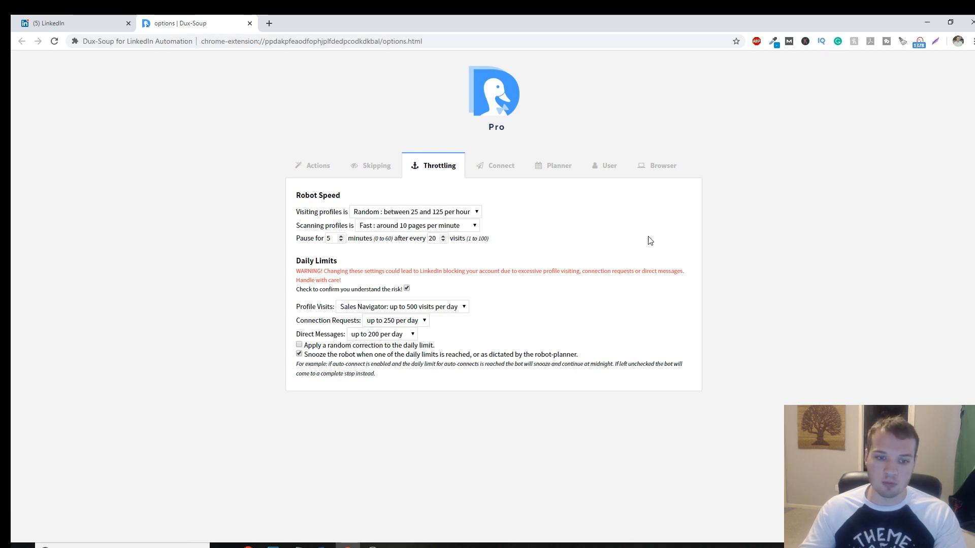
mouse_move(578, 256)
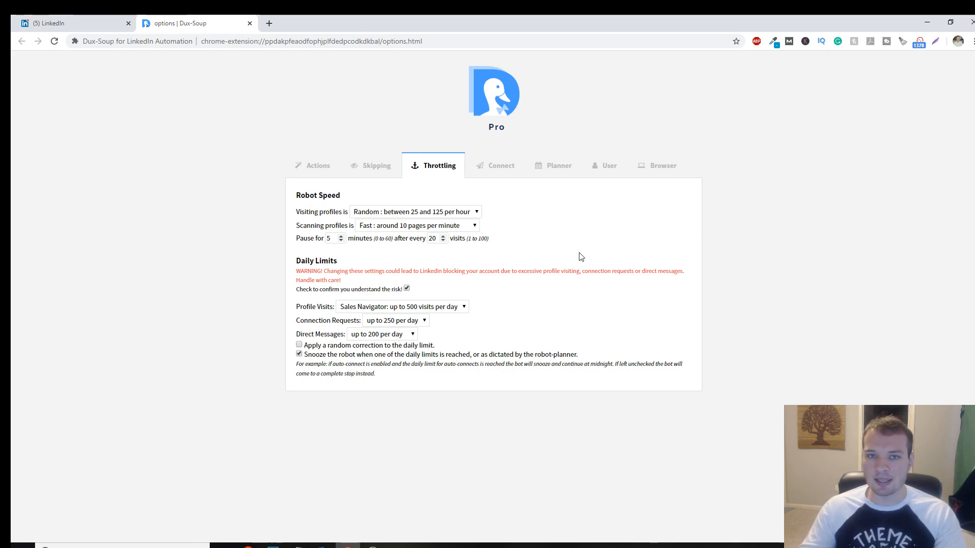
mouse_move(612, 273)
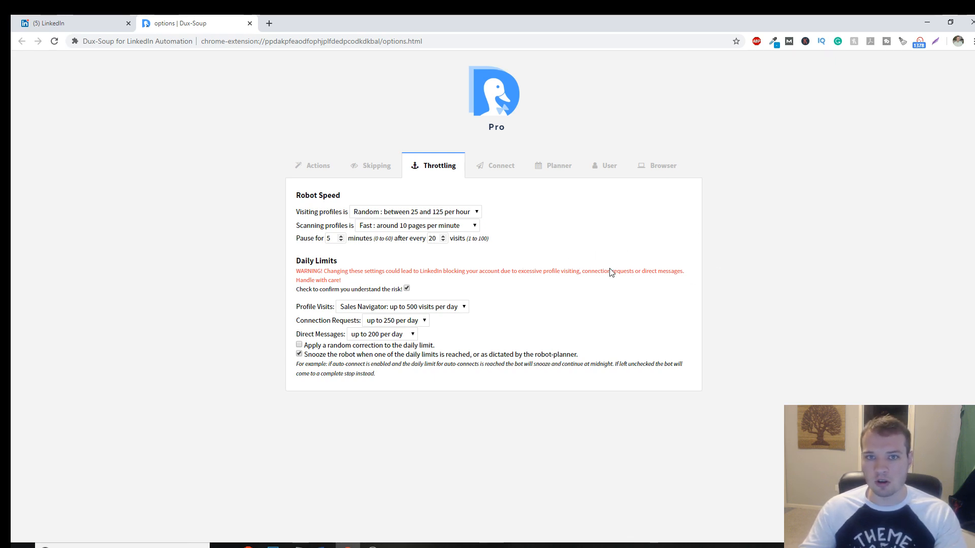
mouse_move(573, 336)
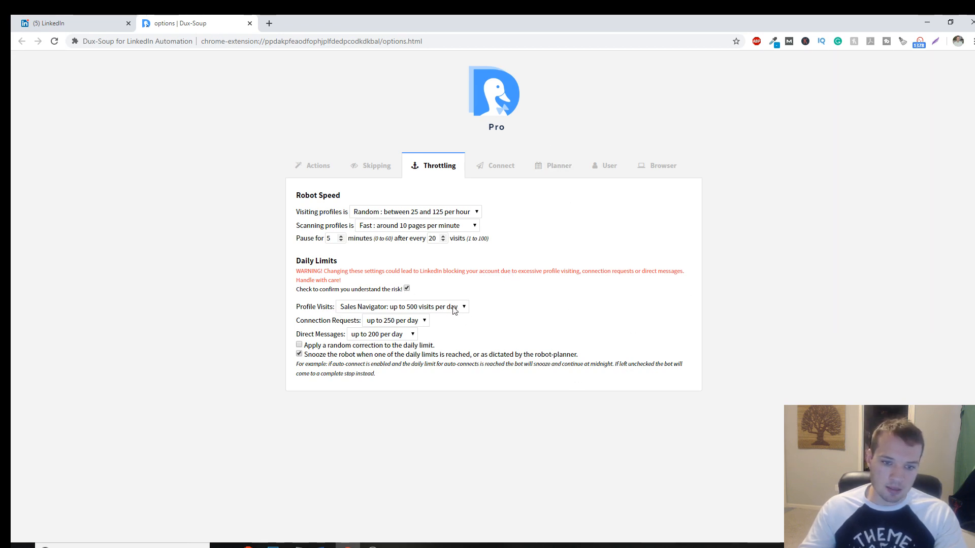
mouse_move(446, 305)
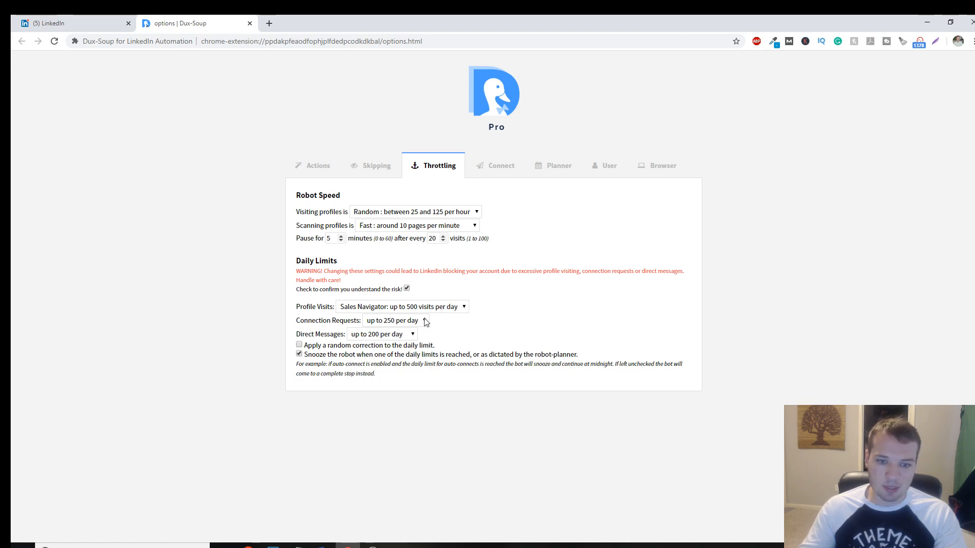
left_click(396, 320)
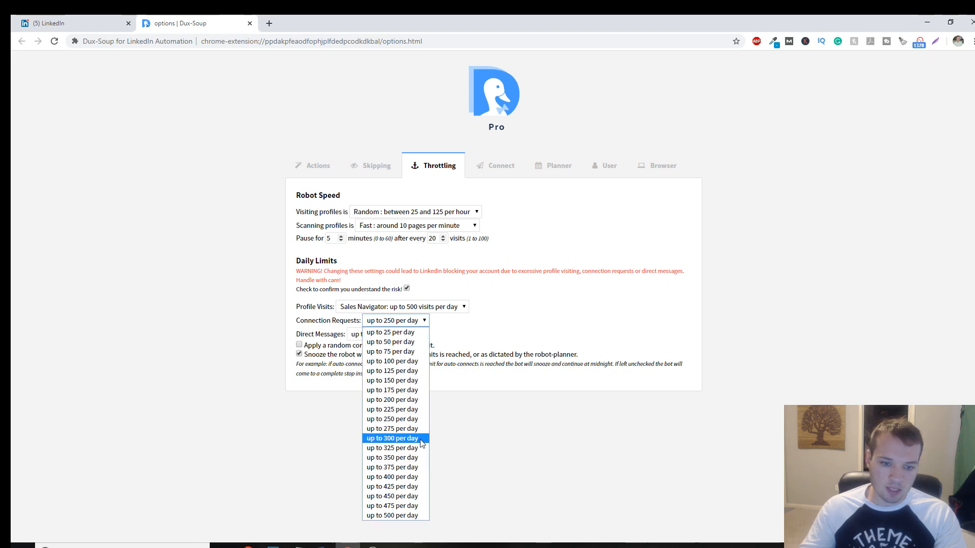
left_click(392, 437)
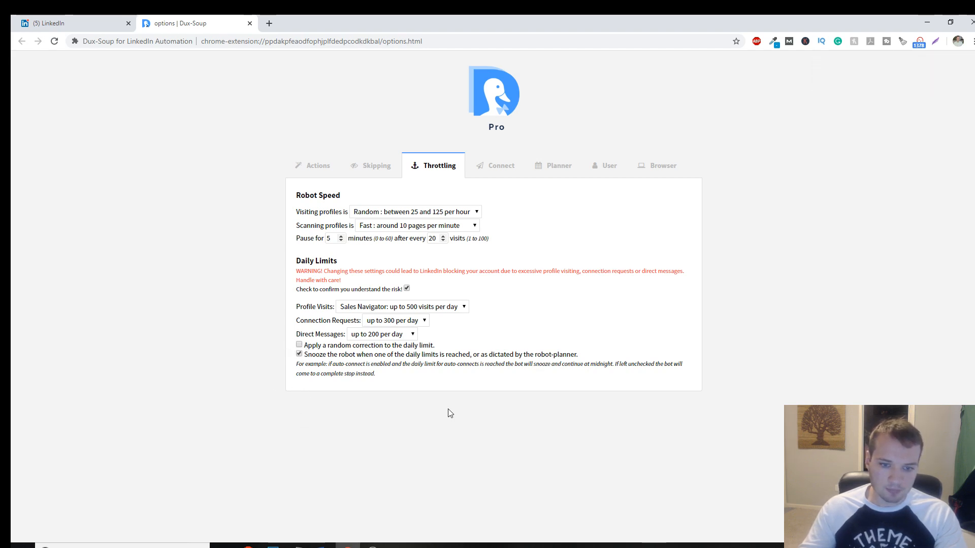
mouse_move(571, 364)
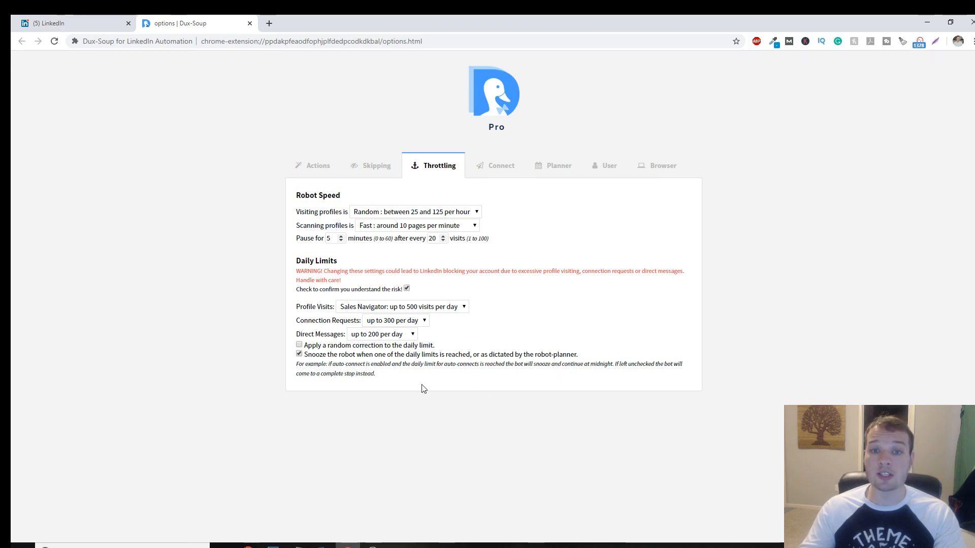
Step: Look through the Connect, Planner and Throttling tabs, then return to the Actions settings
left_click(500, 166)
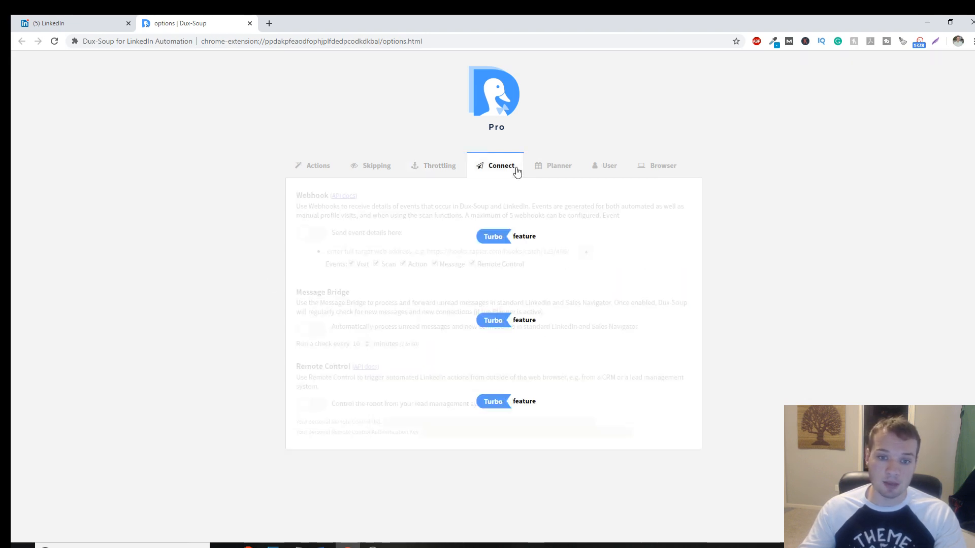
left_click(559, 166)
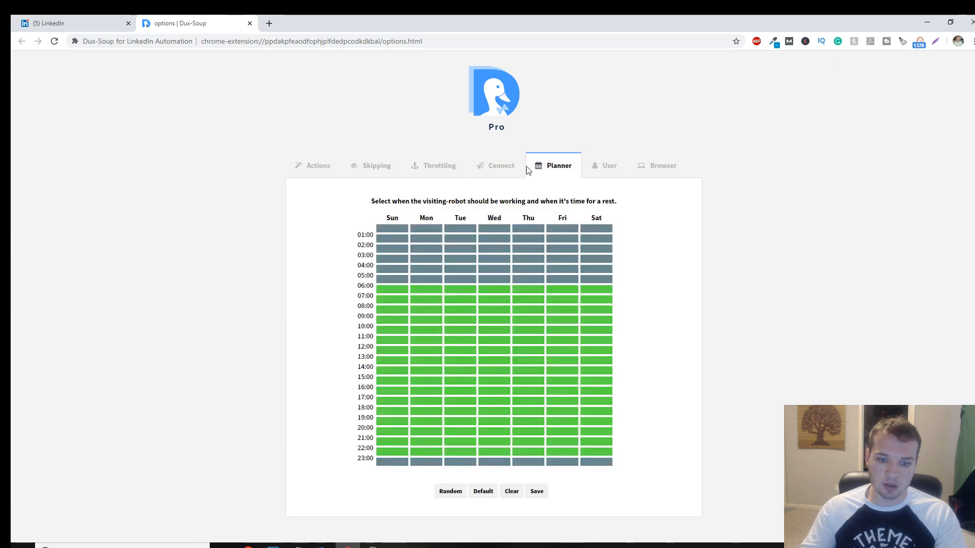
mouse_move(625, 153)
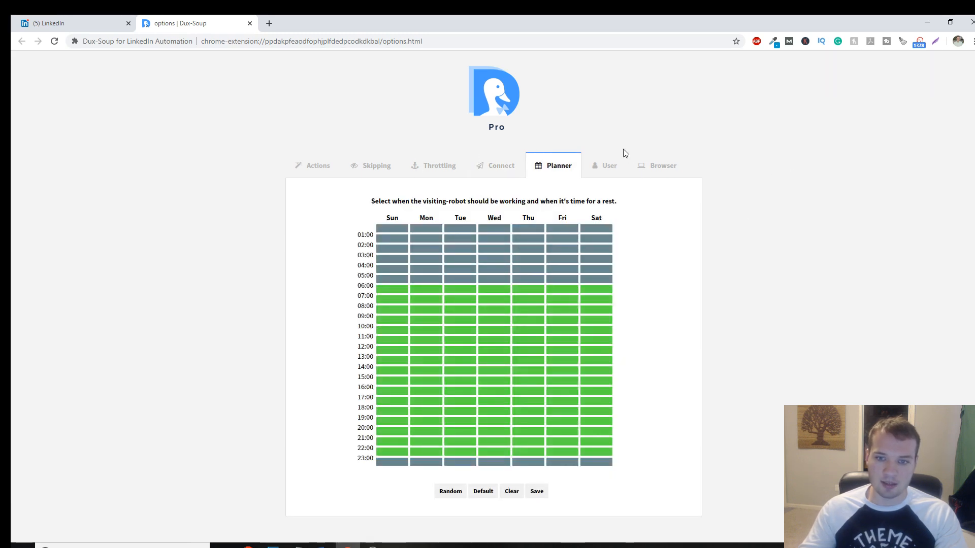
left_click(438, 165)
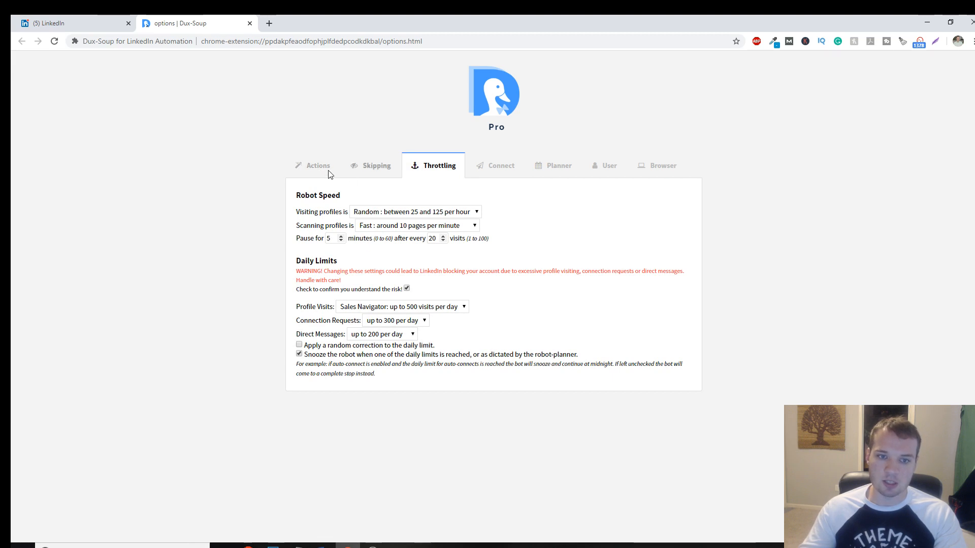
left_click(317, 165)
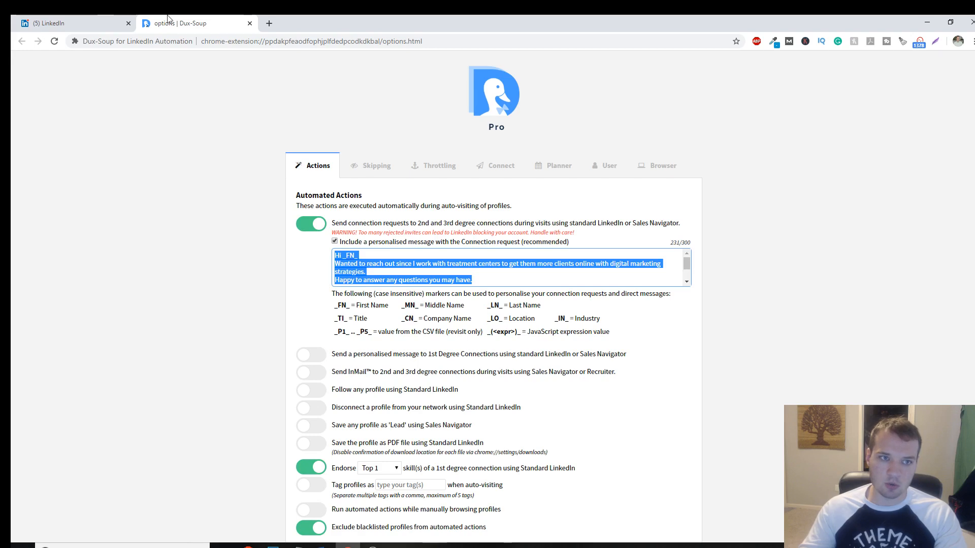
mouse_move(475, 134)
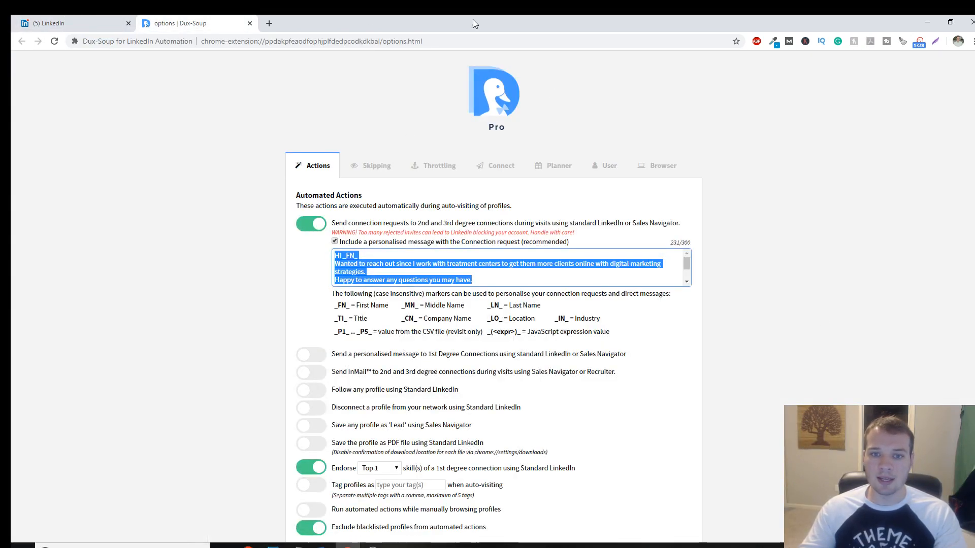
left_click(468, 276)
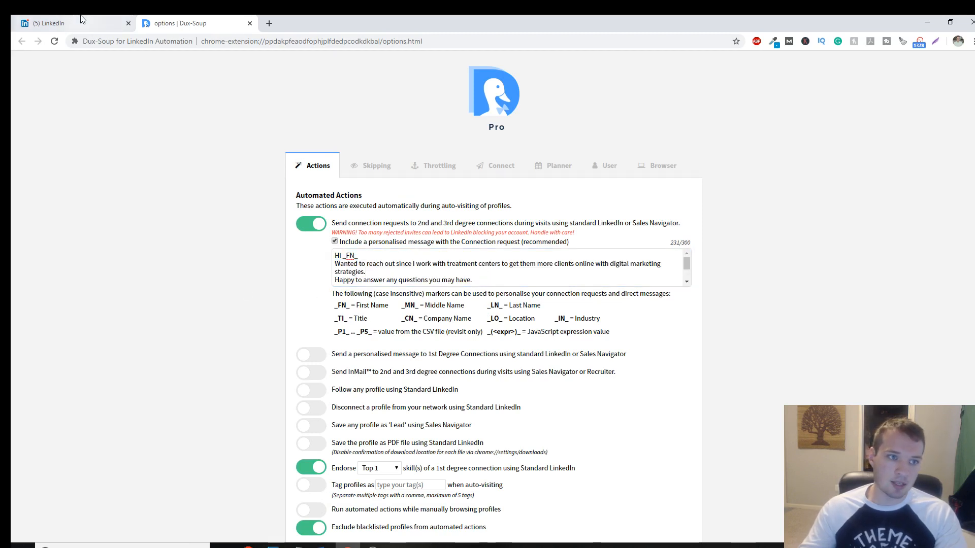
Step: Open the LinkedIn list of 5,816 connections and check that Dux-Soup reports ready
left_click(68, 23)
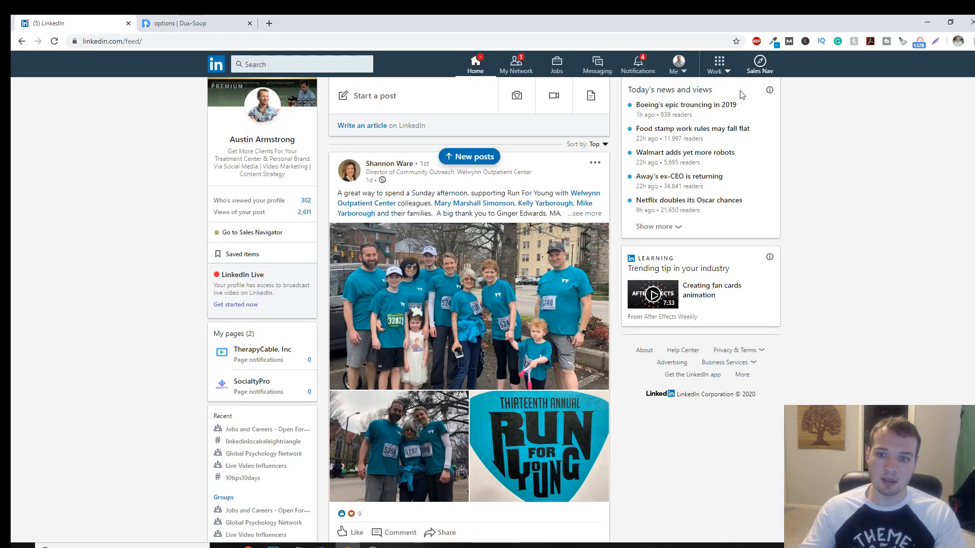
left_click(293, 64)
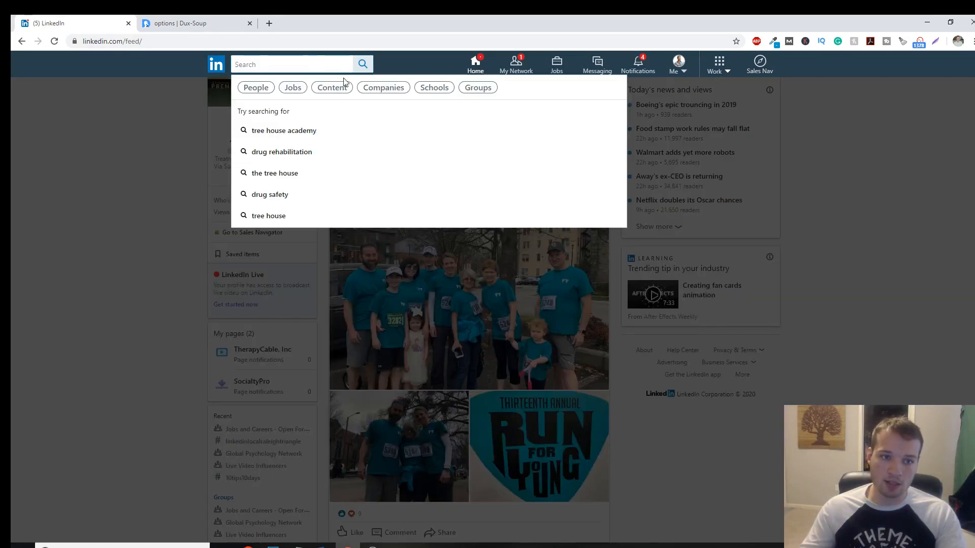
mouse_move(532, 89)
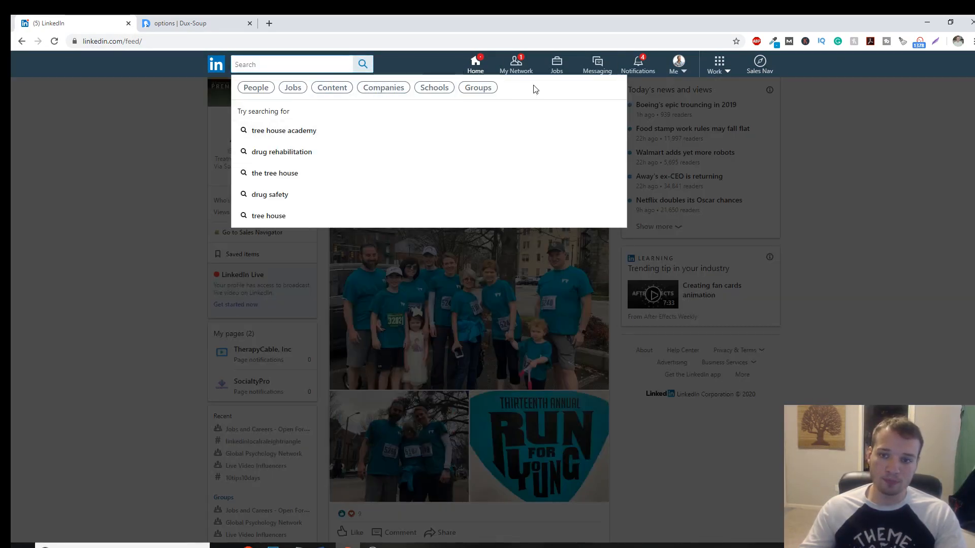
left_click(516, 64)
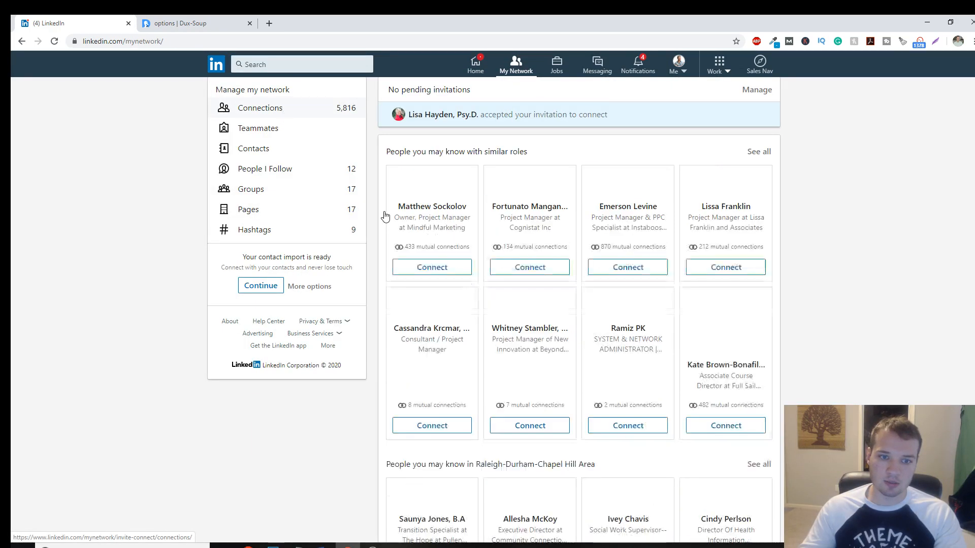
left_click(260, 108)
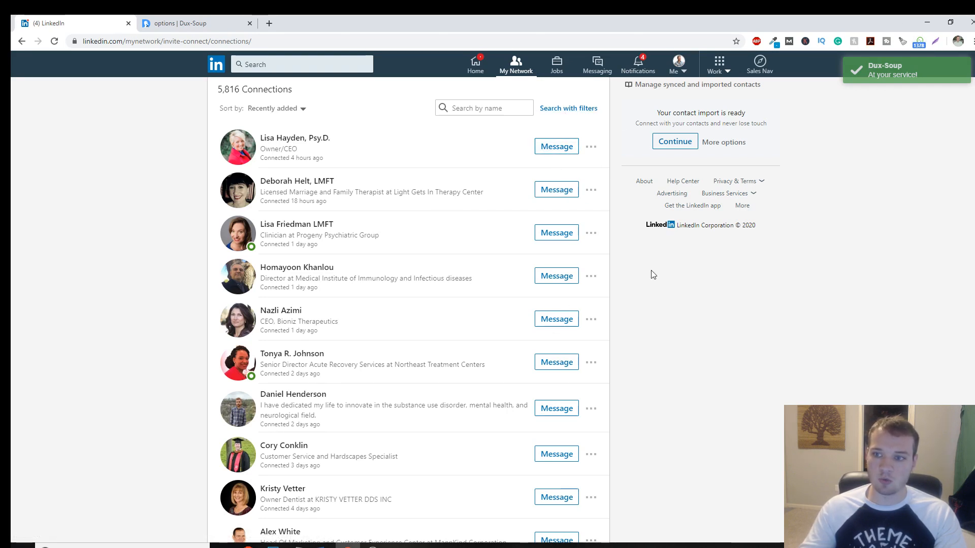
left_click(919, 41)
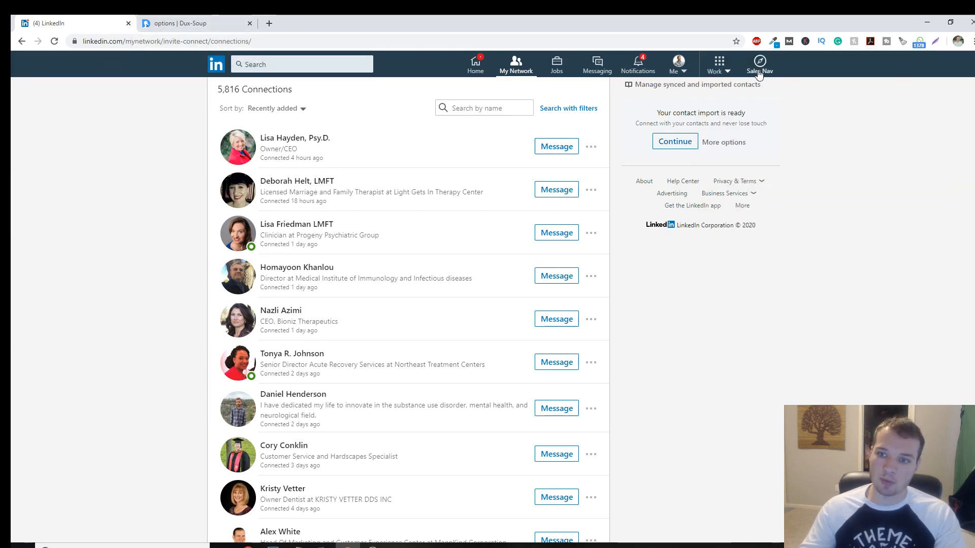
Step: Search Sales Navigator leads for the keyword 'addiction treatment', returning 131,816 leads
left_click(759, 64)
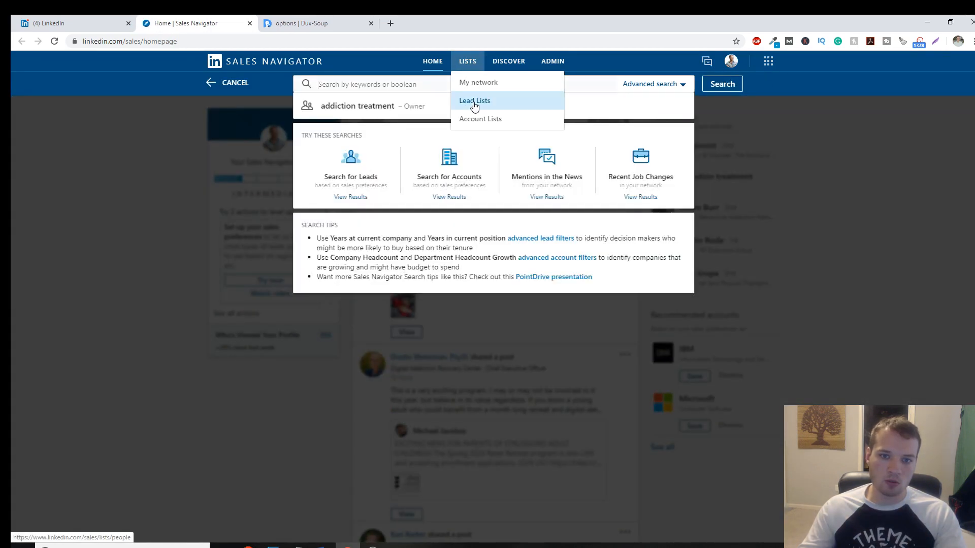
left_click(474, 100)
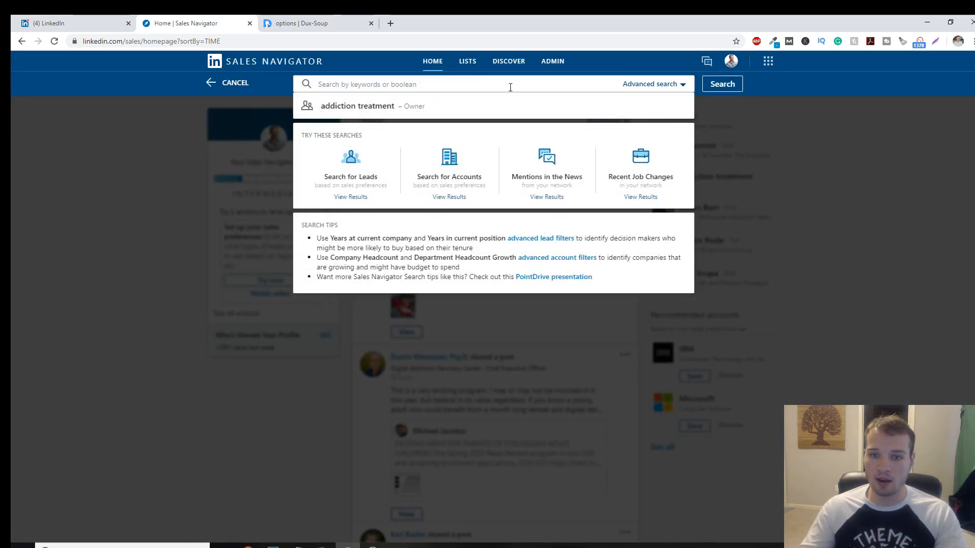
type("add")
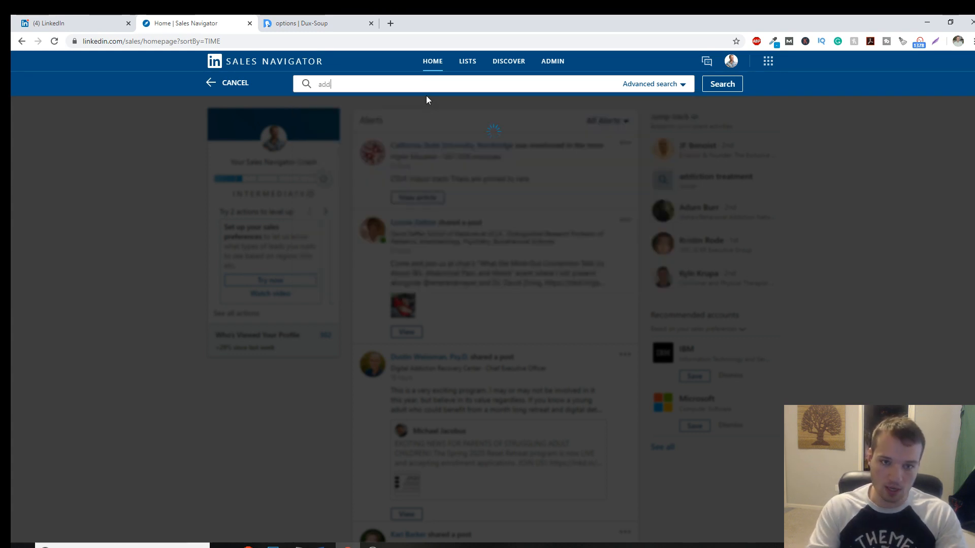
type("addiction treatment")
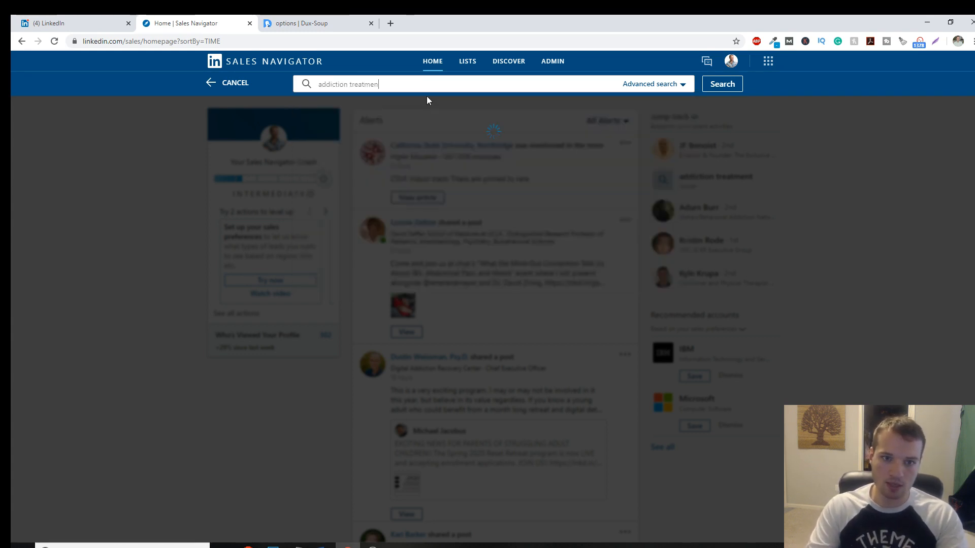
left_click(721, 84)
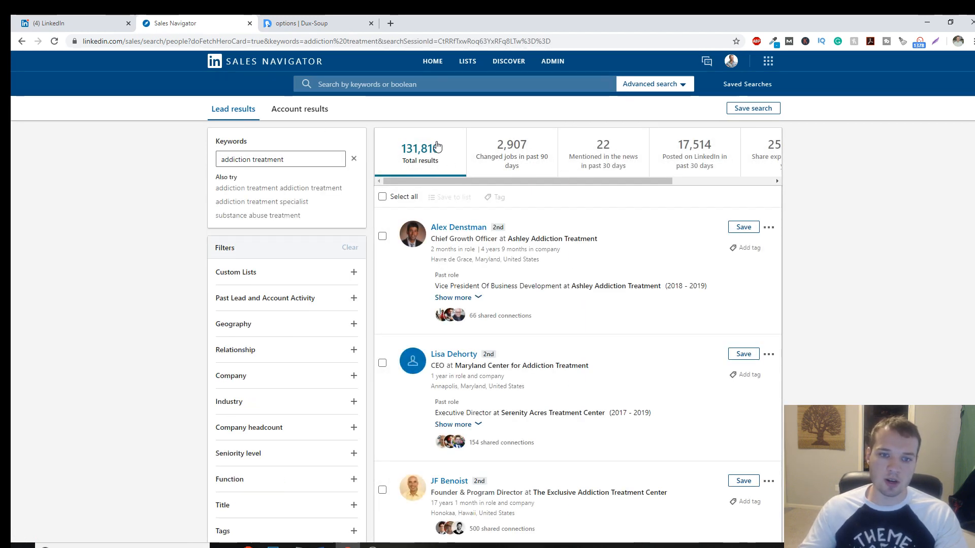
Step: Filter the addiction treatment leads by Owner seniority level, leaving 14,911 results
scroll("down", 3)
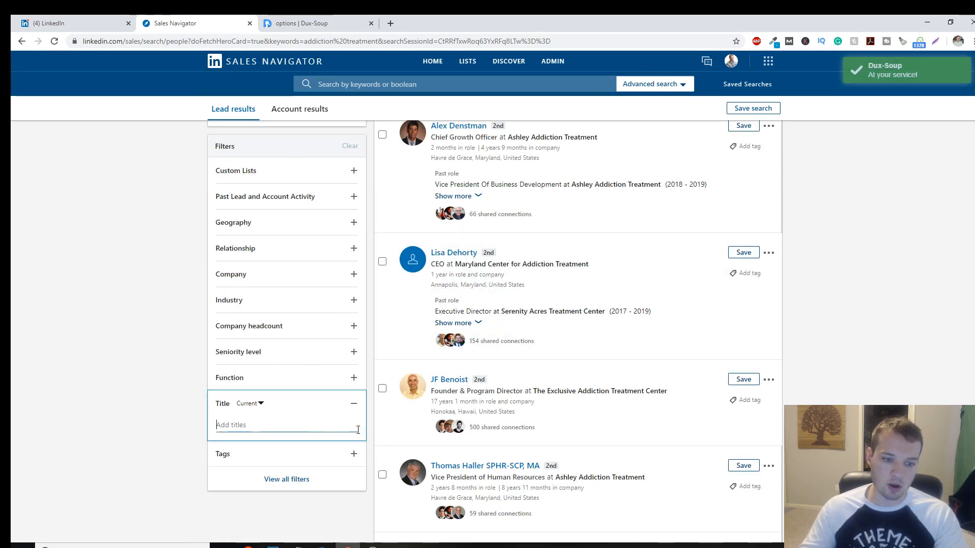
left_click(249, 403)
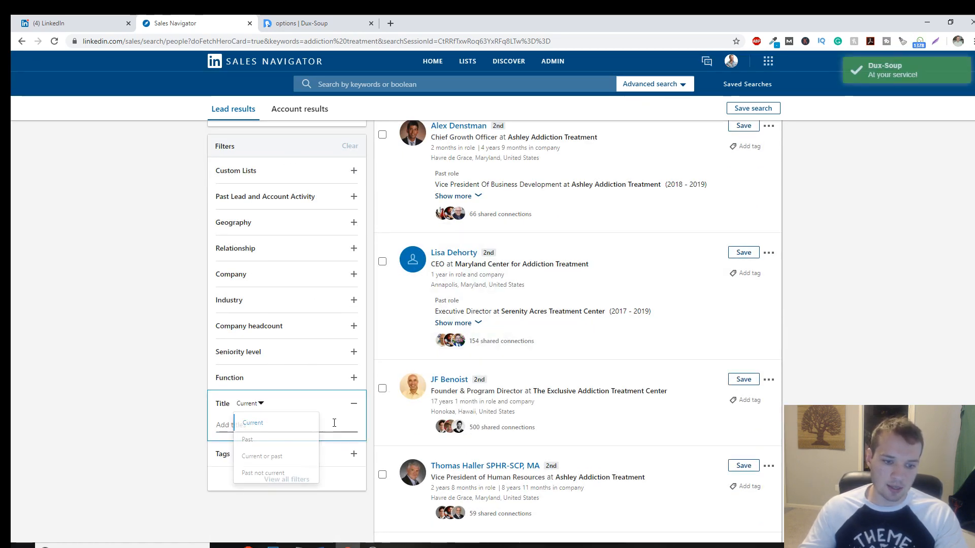
left_click(358, 410)
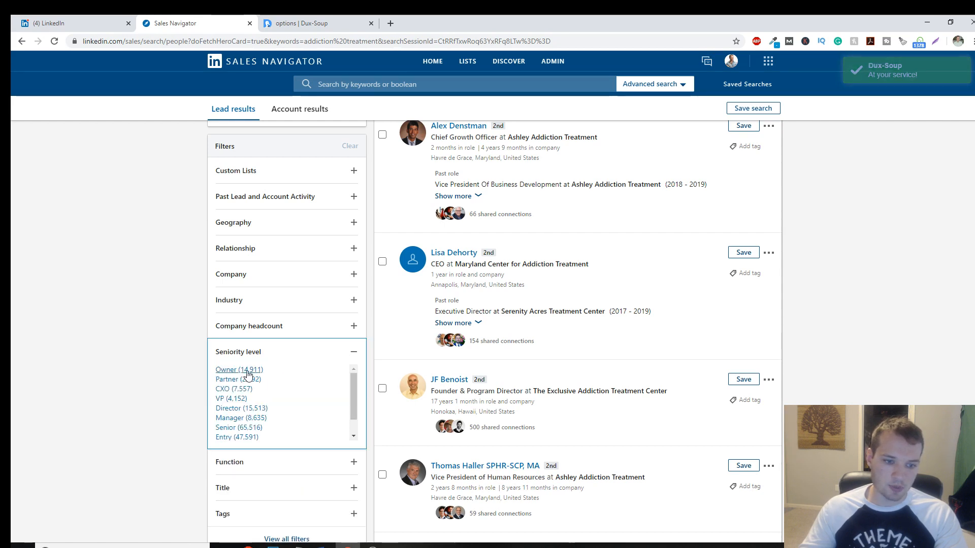
left_click(227, 369)
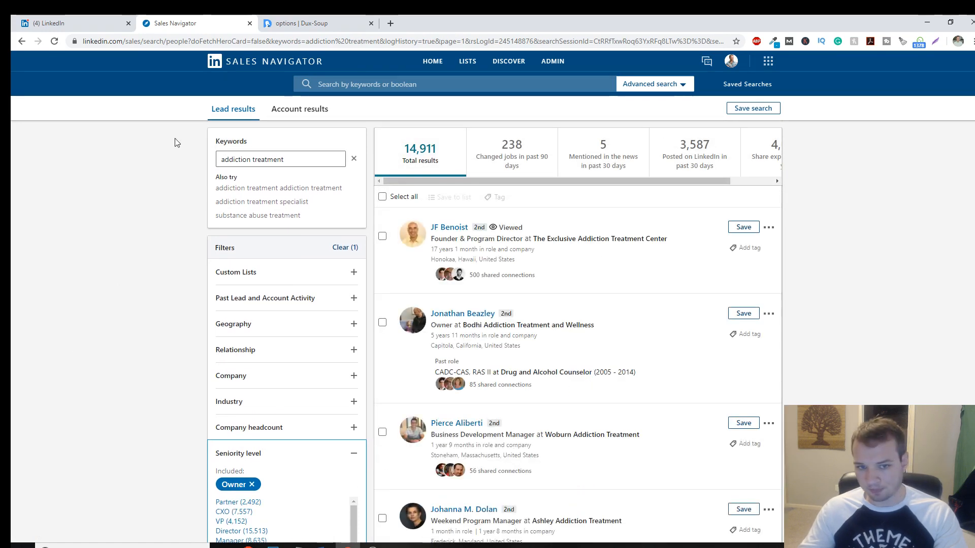
mouse_move(424, 136)
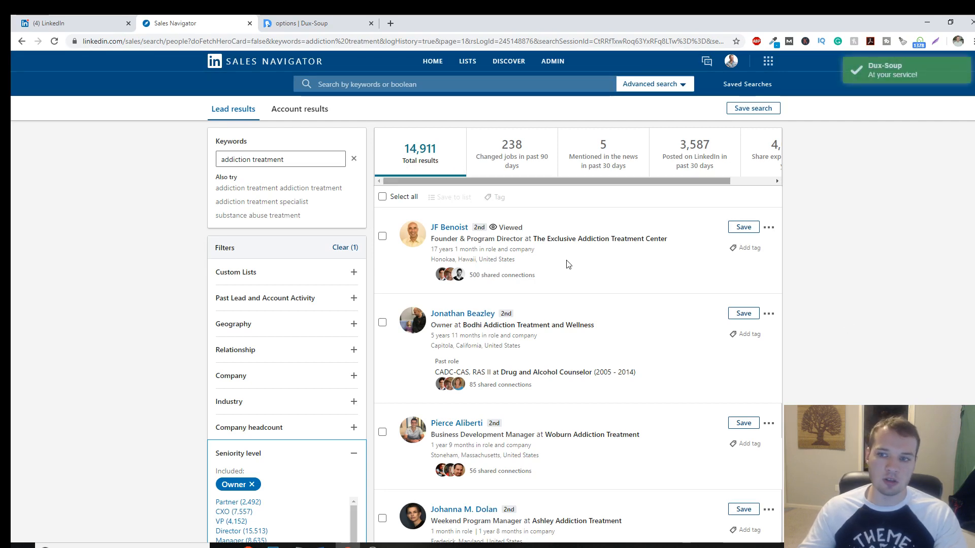
scroll("down", 3)
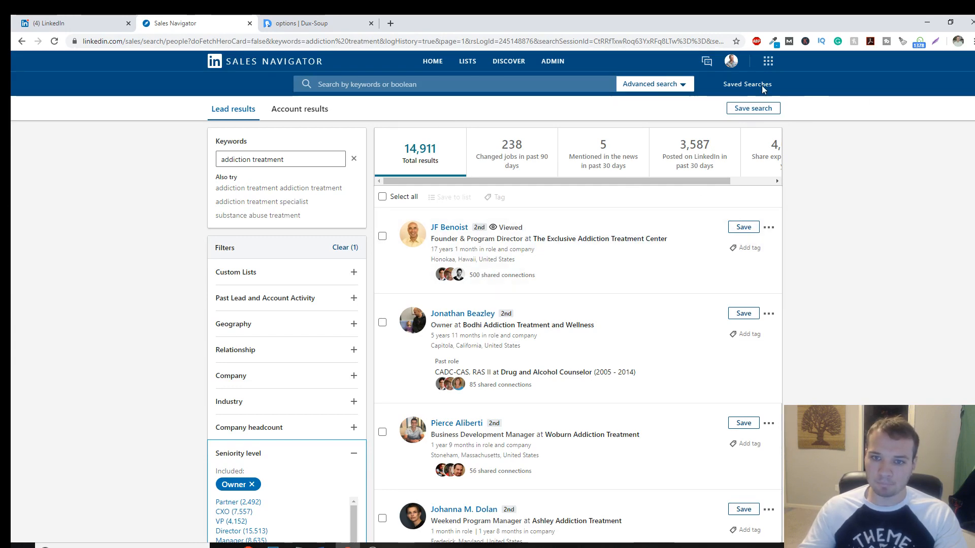
scroll("down", 3)
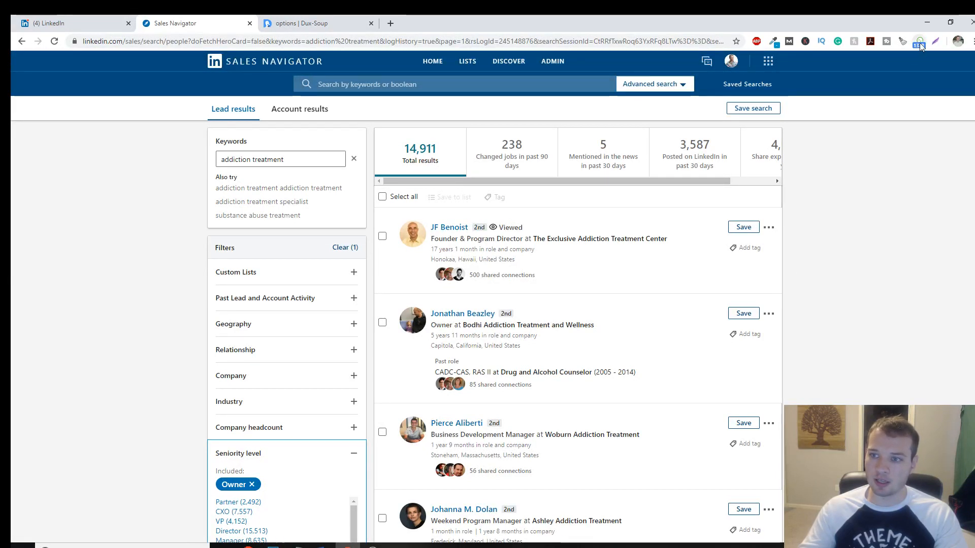
Step: Start Visit & Connect from the Dux-Soup panel with the custom message included
left_click(917, 41)
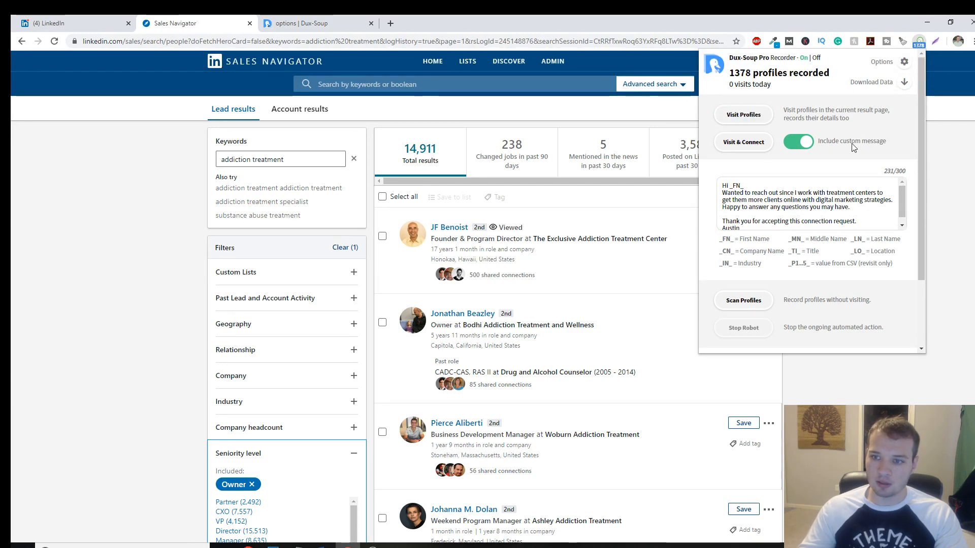
triple_click(803, 205)
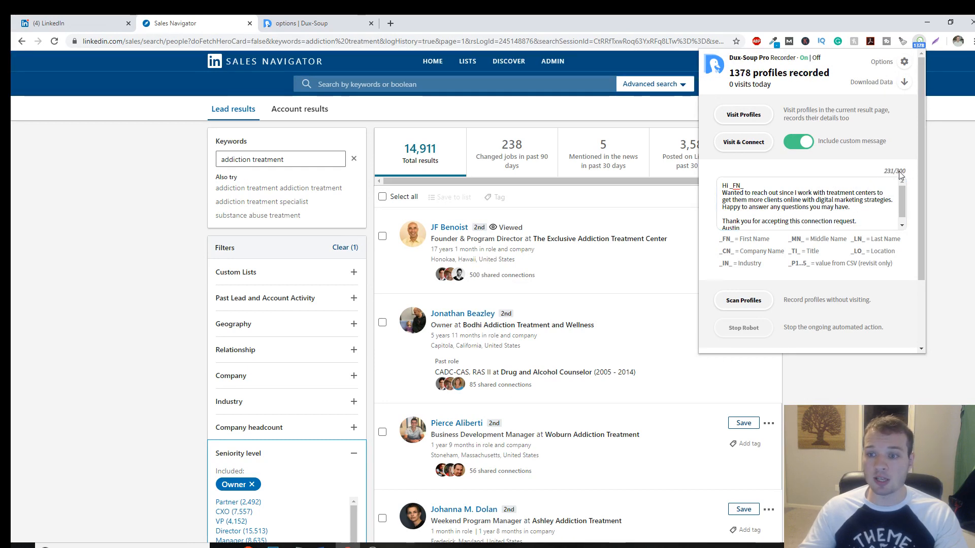
mouse_move(908, 173)
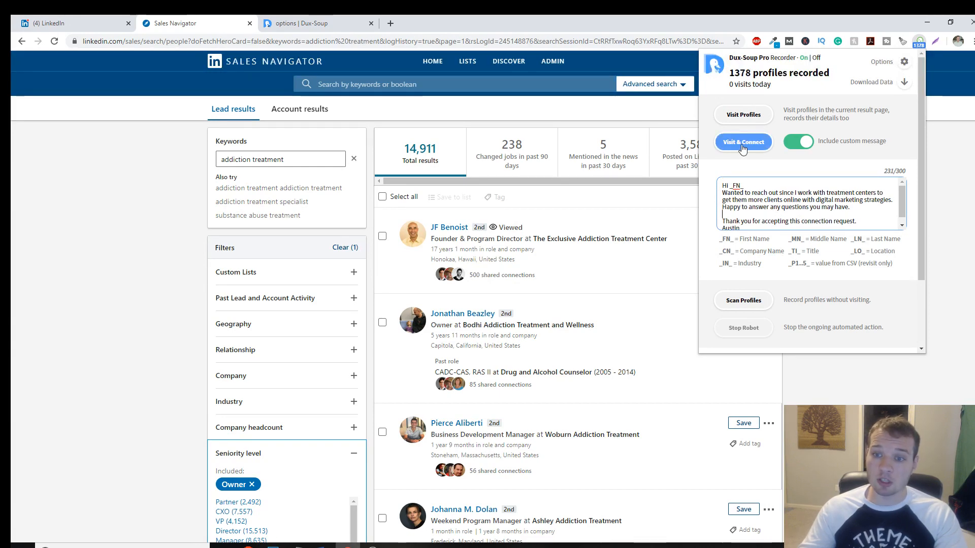
left_click(742, 142)
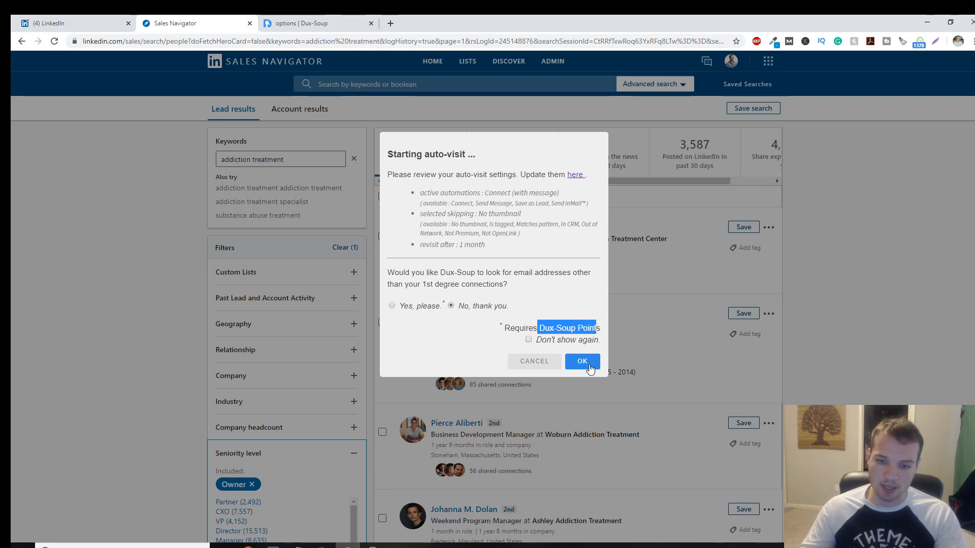
Step: Confirm the auto-visit settings and let the robot visit Owner leads and send connection requests
left_click(581, 361)
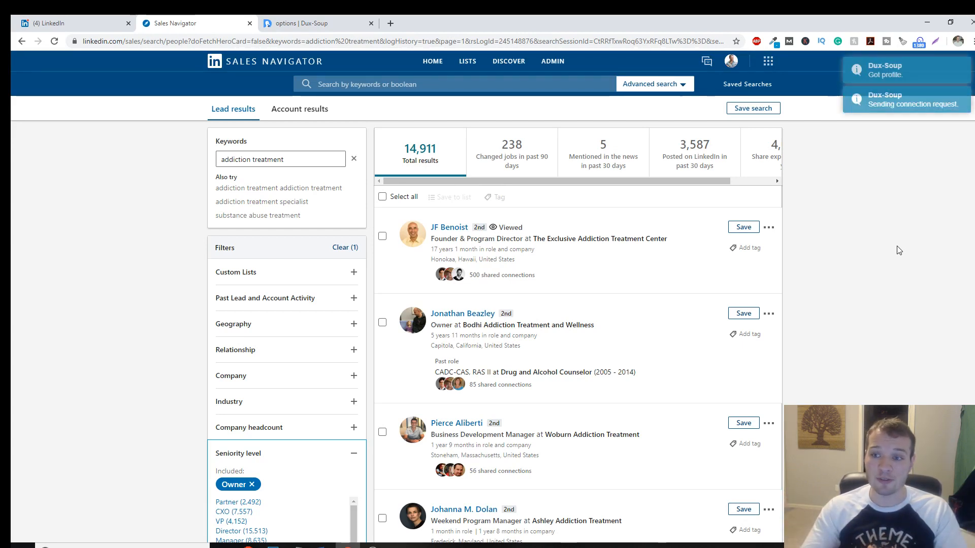
left_click(508, 61)
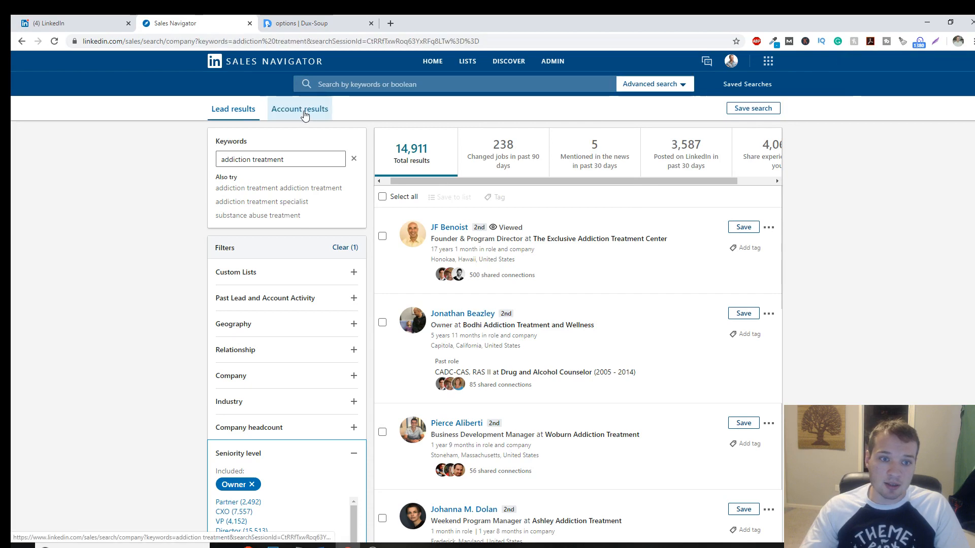
Step: Stop the Dux-Soup robot, view the 78 accounts with senior leadership changes, then return to lead results
left_click(299, 109)
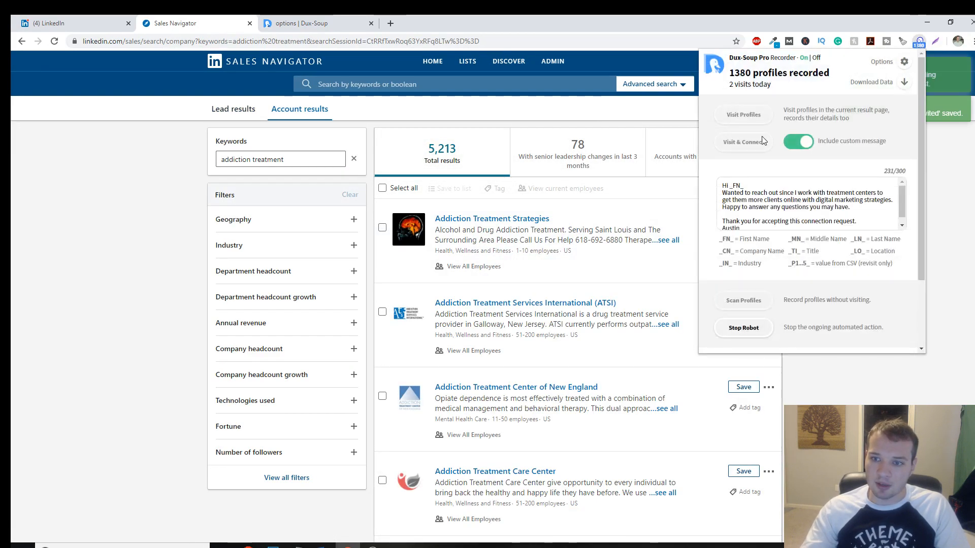
left_click(742, 327)
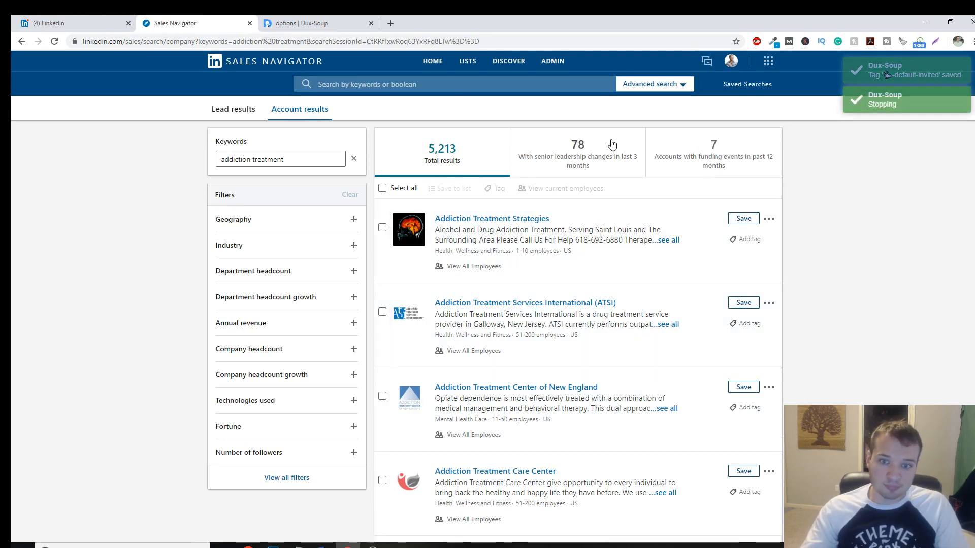
left_click(577, 153)
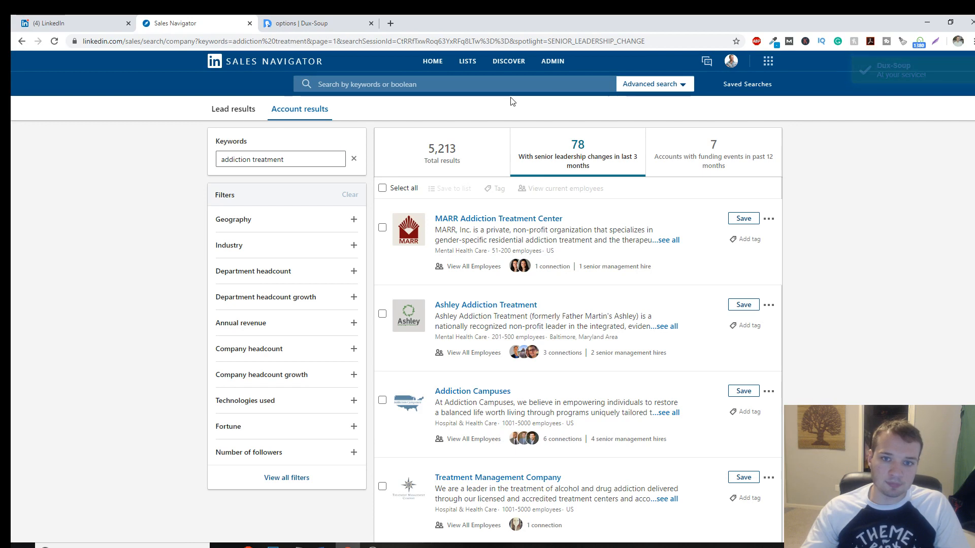
left_click(731, 61)
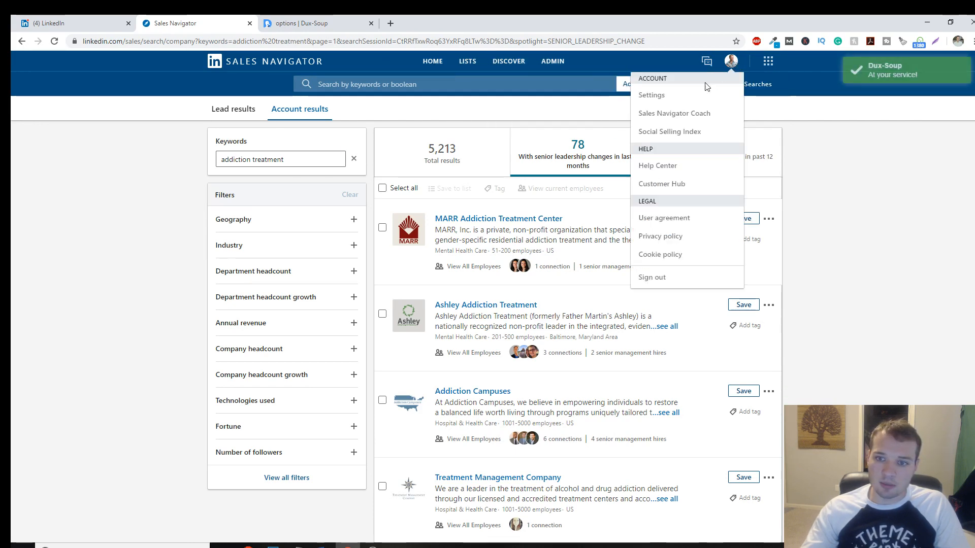
left_click(233, 108)
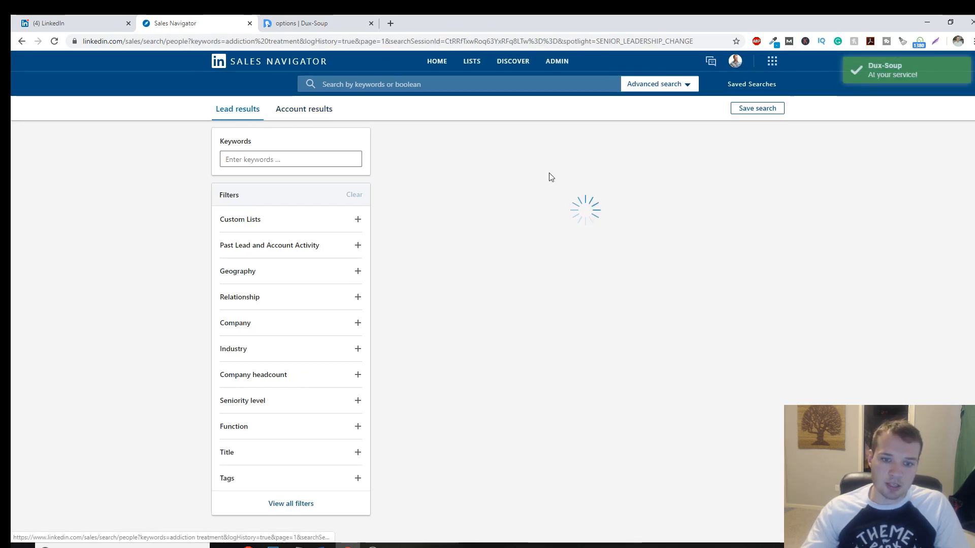